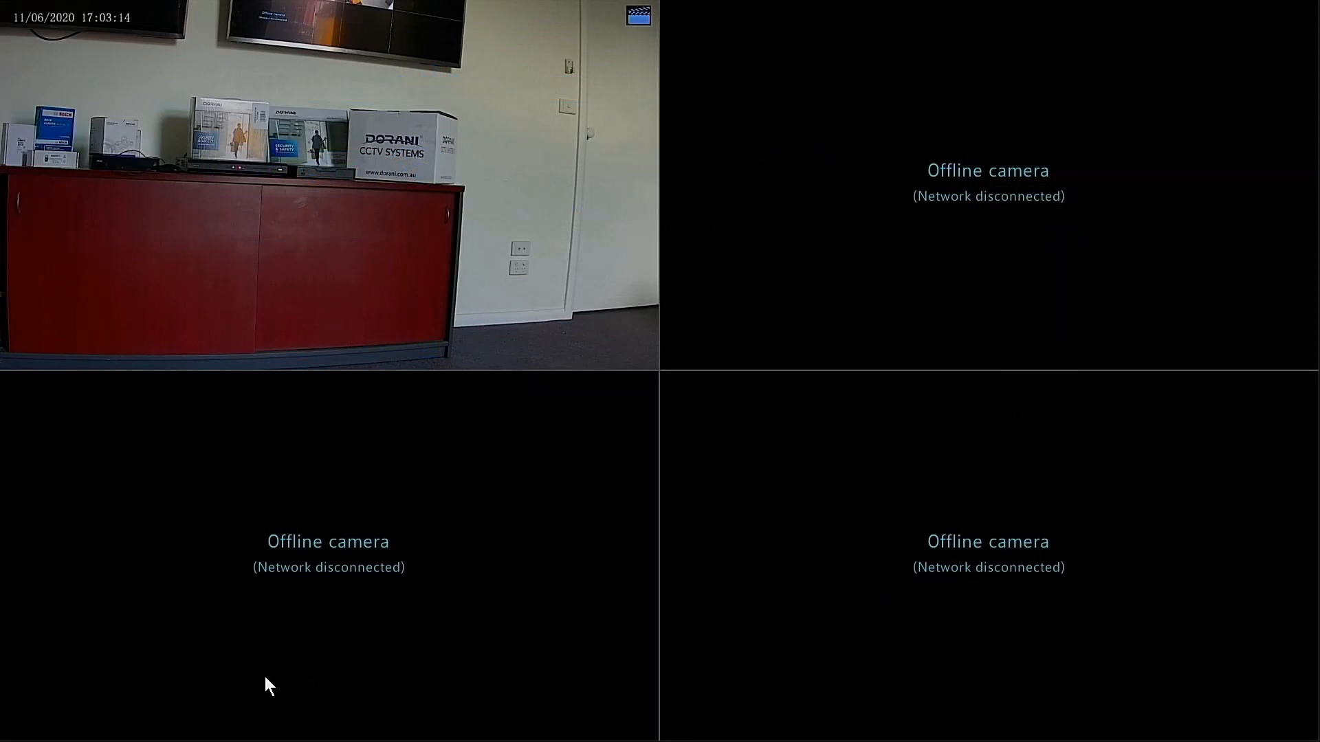
{"action": "mouse_move", "coordinate": [227, 704]}
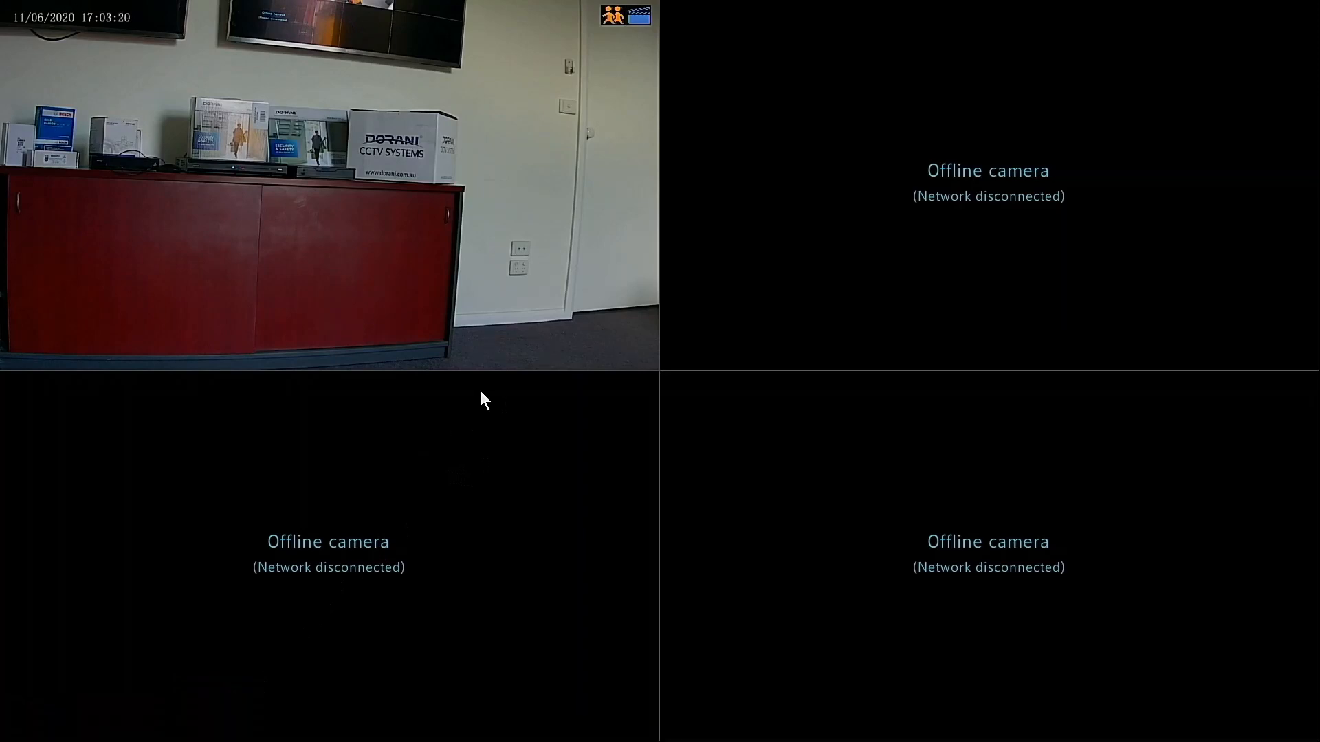
Log in to the NVR main menu by drawing the admin unlock pattern.
{"action": "right_click", "coordinate": [483, 400]}
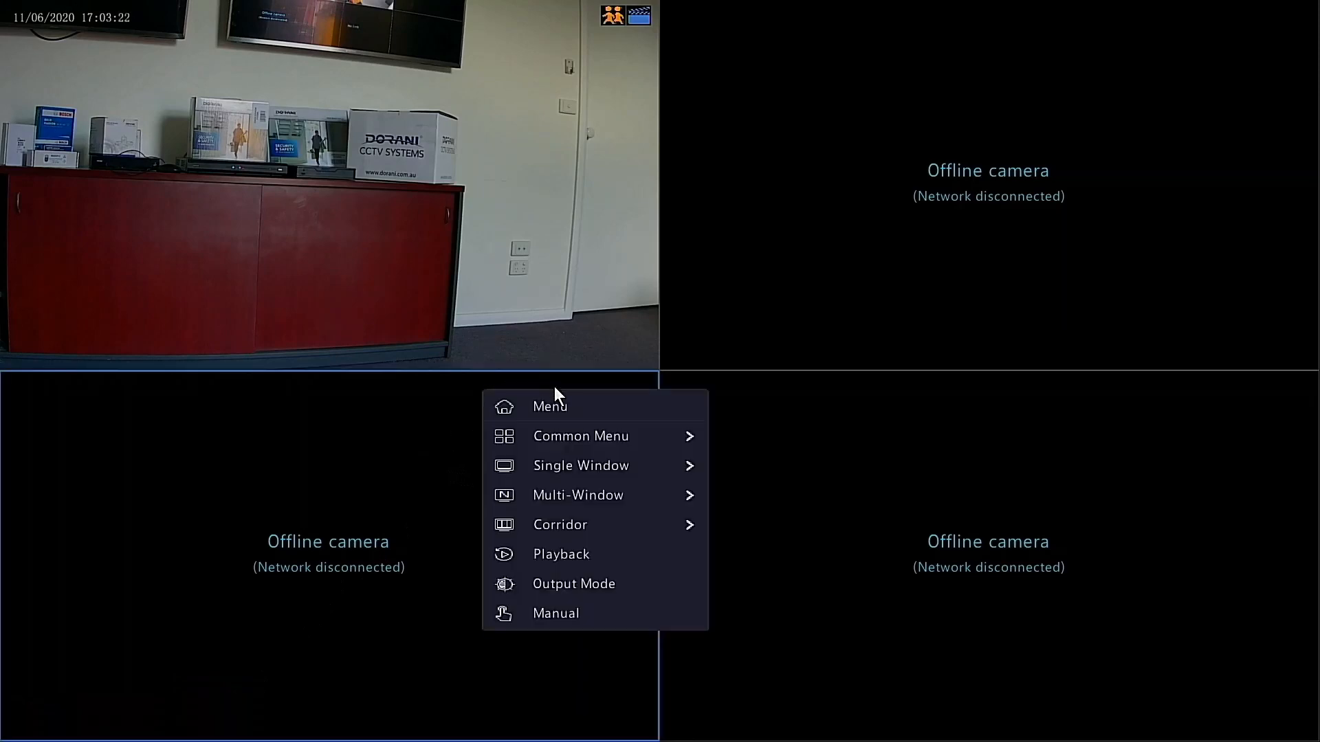
{"action": "left_click", "coordinate": [549, 406]}
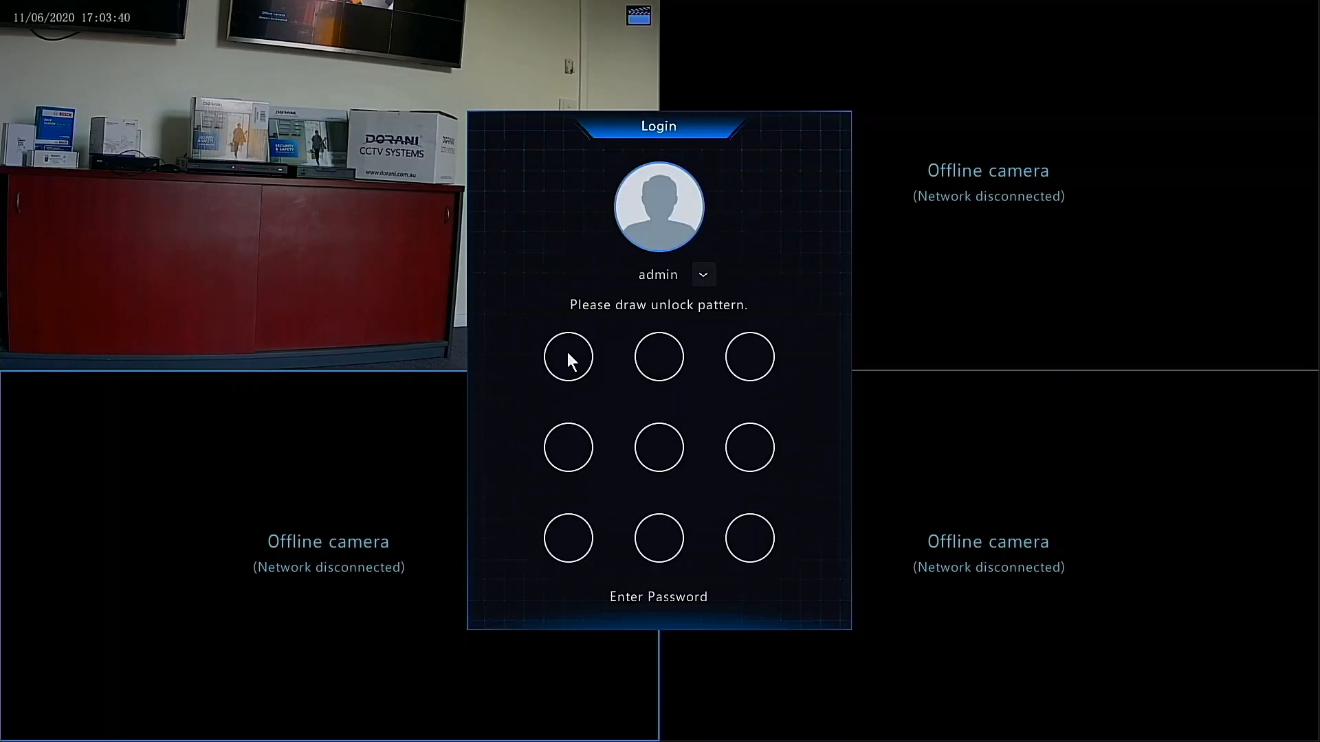
{"action": "left_click_drag", "start_coordinate": [568, 357], "coordinate": [568, 447]}
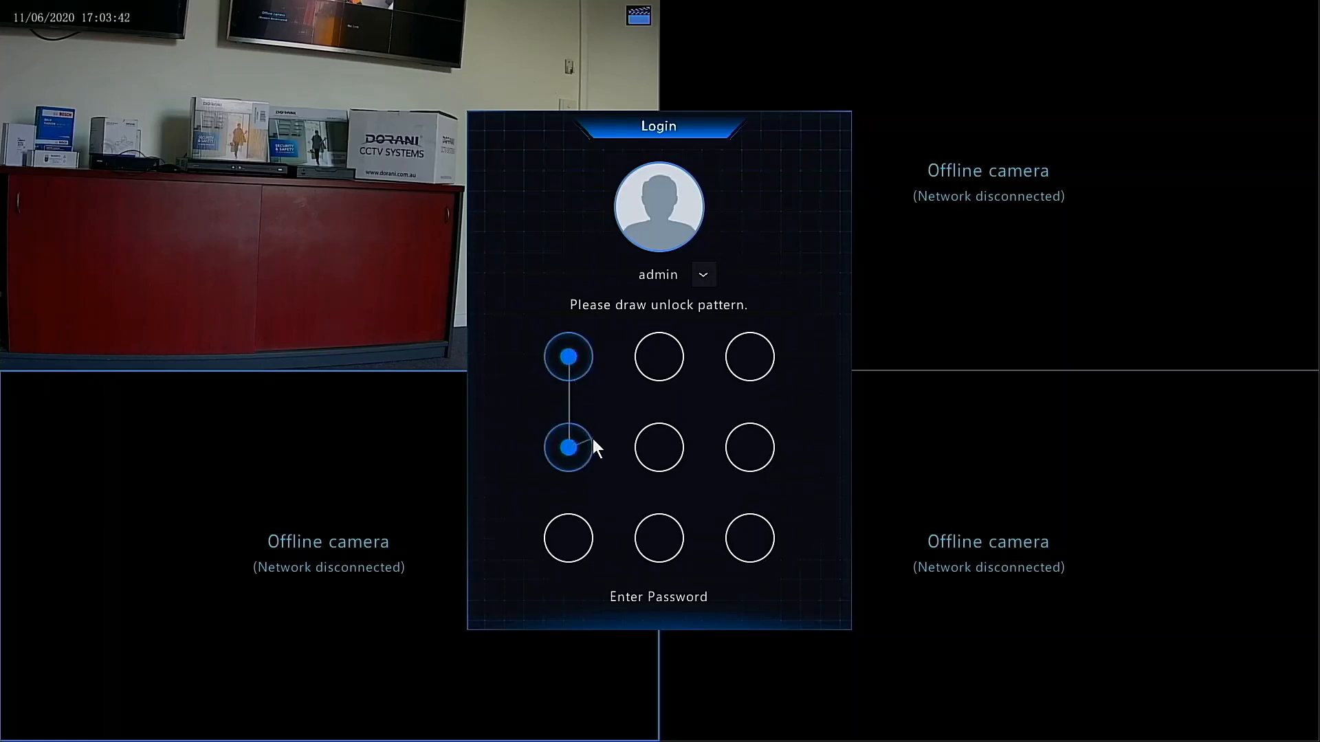
{"action": "left_click_drag", "start_coordinate": [568, 447], "coordinate": [659, 537]}
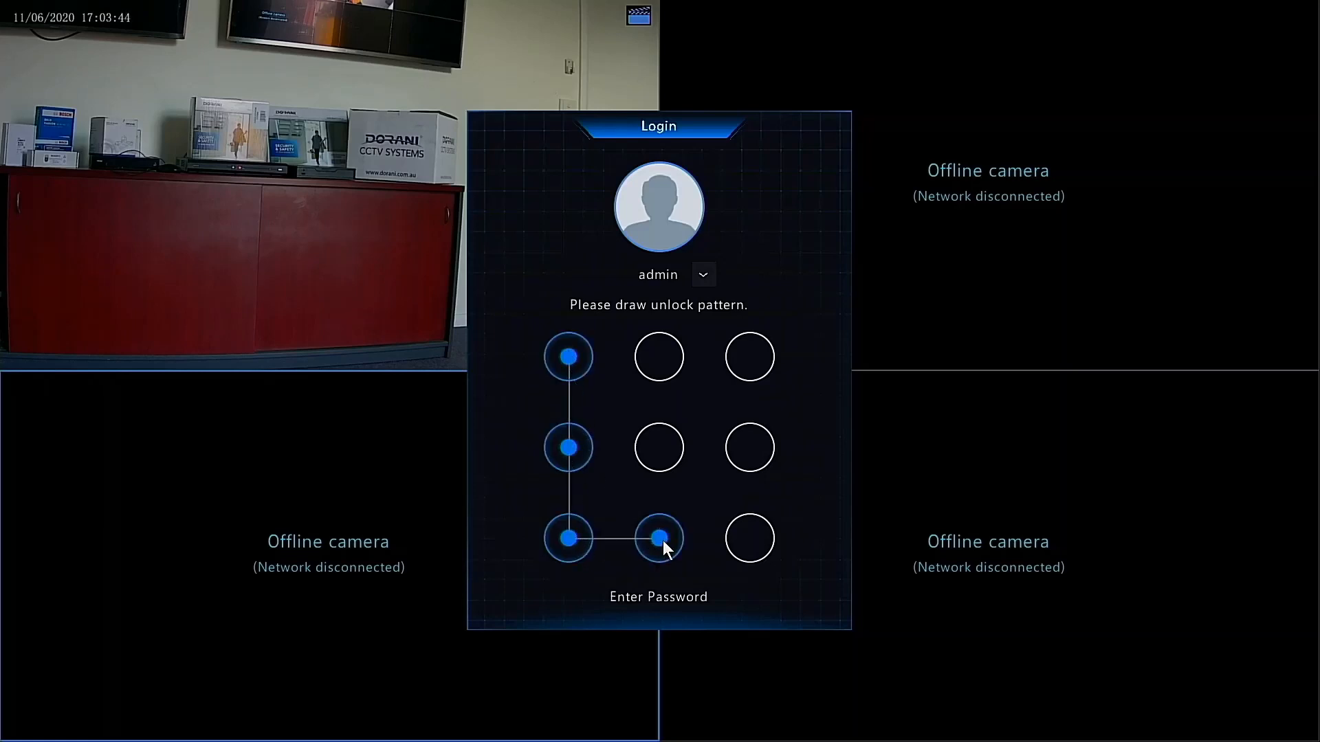
{"action": "left_click", "coordinate": [659, 537]}
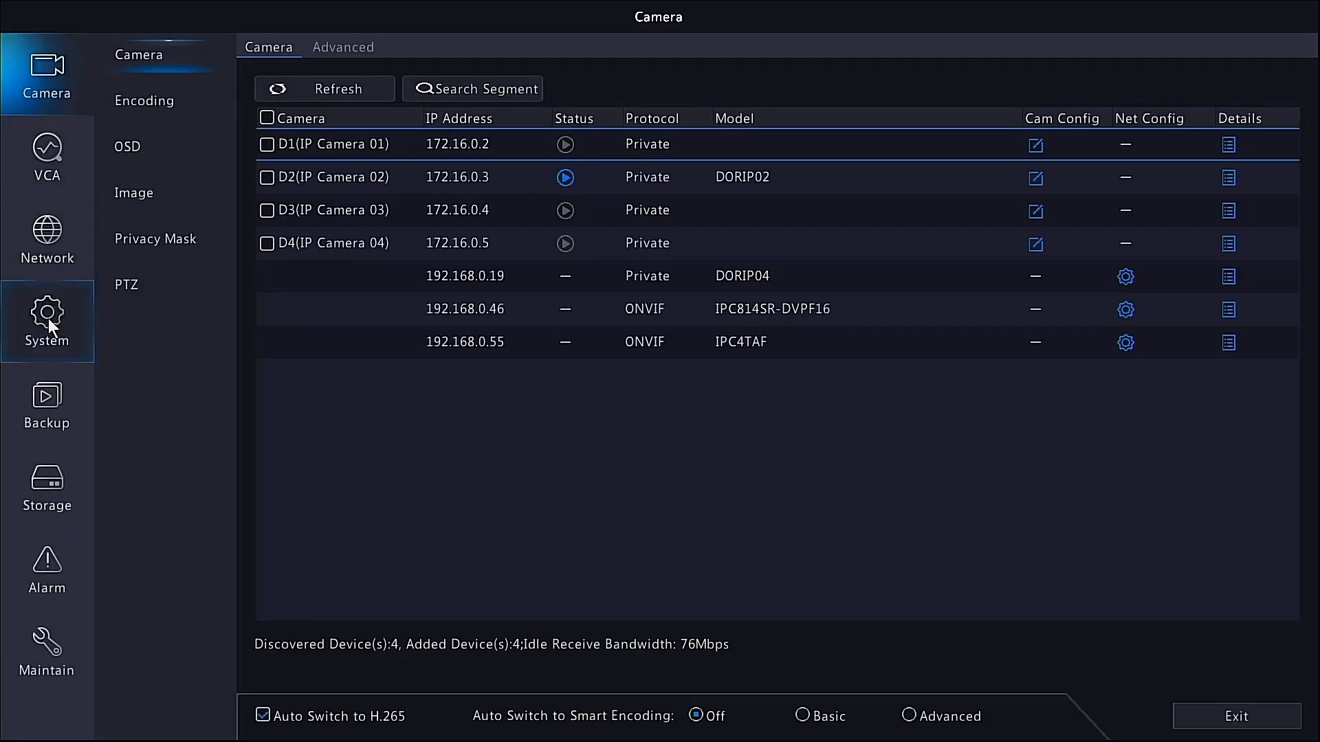
Go to System > Time to show time zone, date format and NTP settings.
{"action": "left_click", "coordinate": [47, 321]}
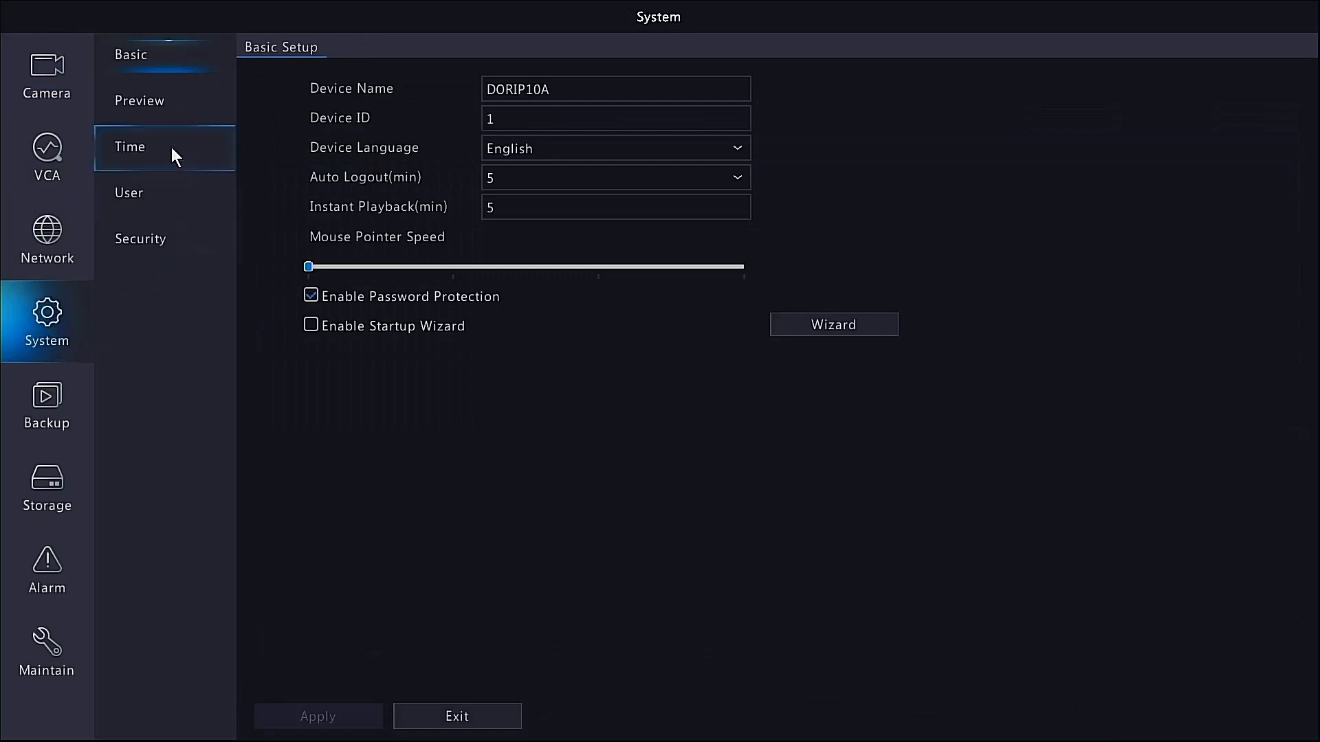
{"action": "left_click", "coordinate": [129, 148]}
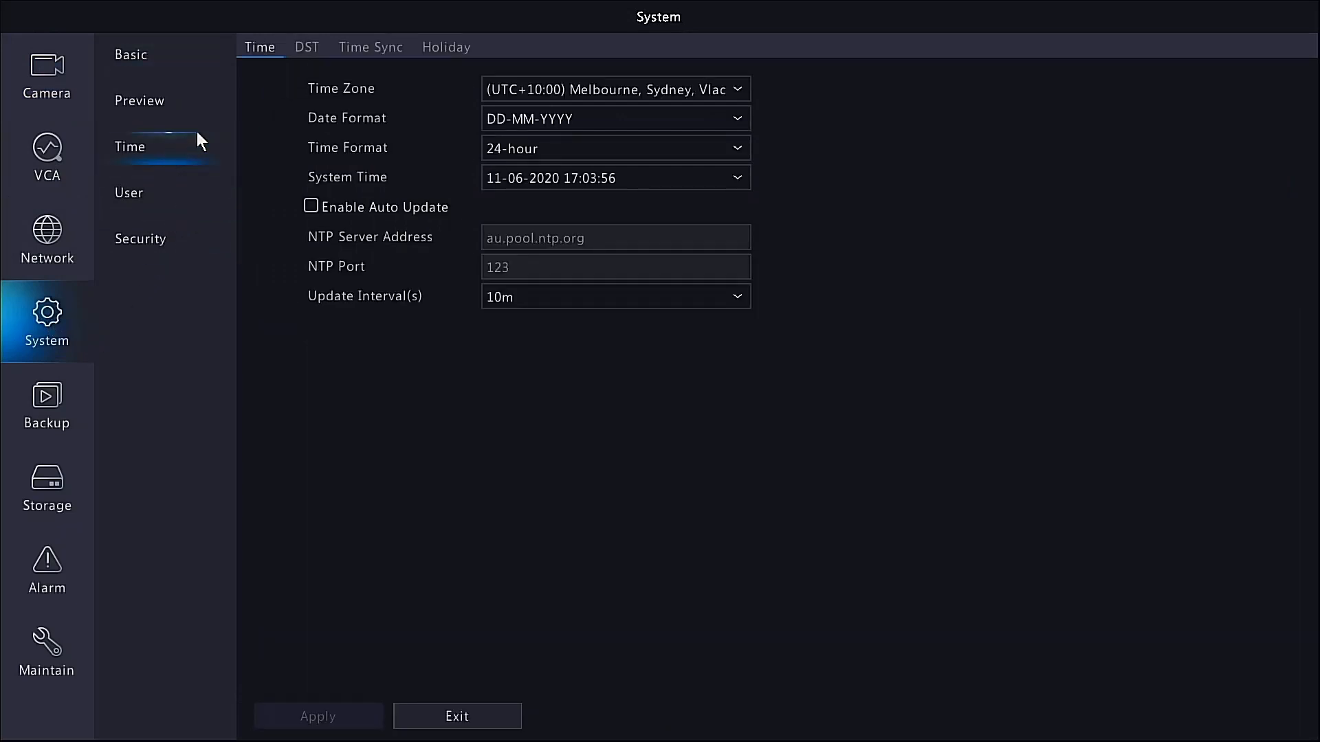
{"action": "mouse_move", "coordinate": [404, 122]}
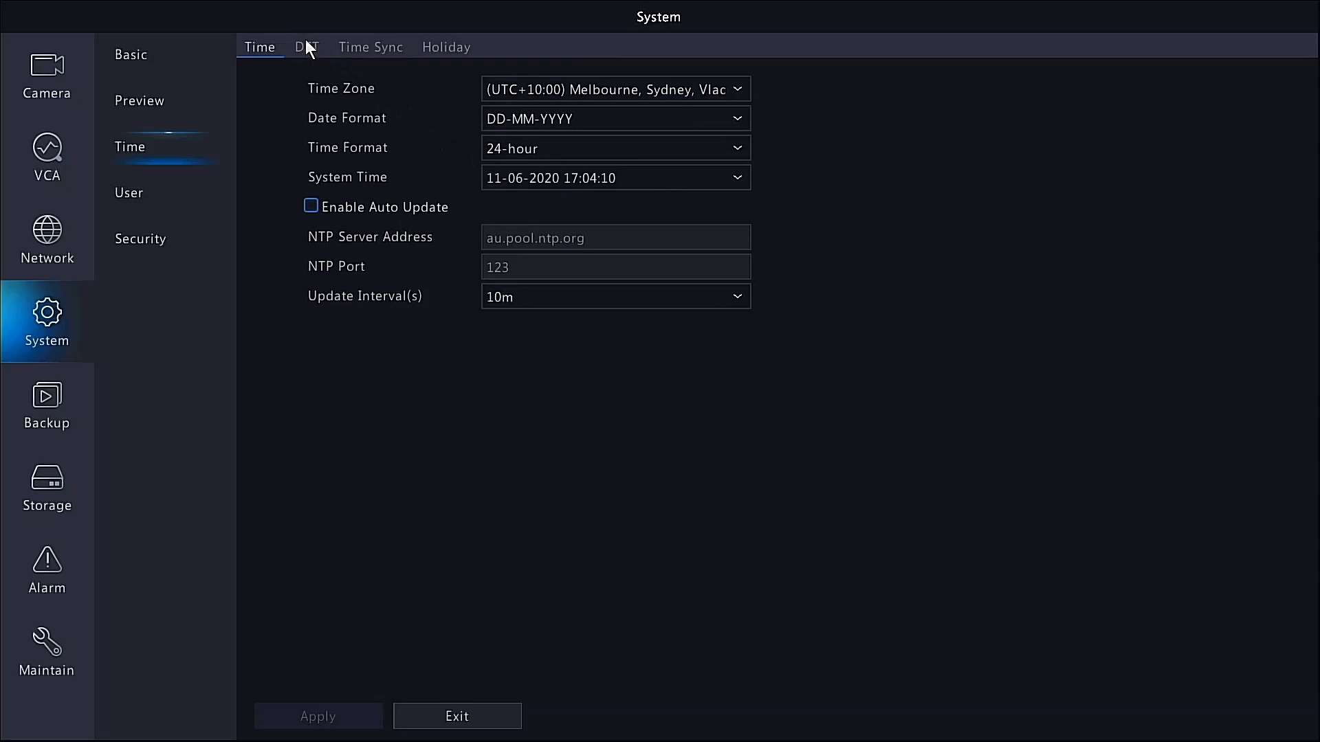
Enable DST from Oct 1st Sun 2:00 to Apr 1st Sun 2:00 with a 60-minute bias.
{"action": "left_click", "coordinate": [306, 47]}
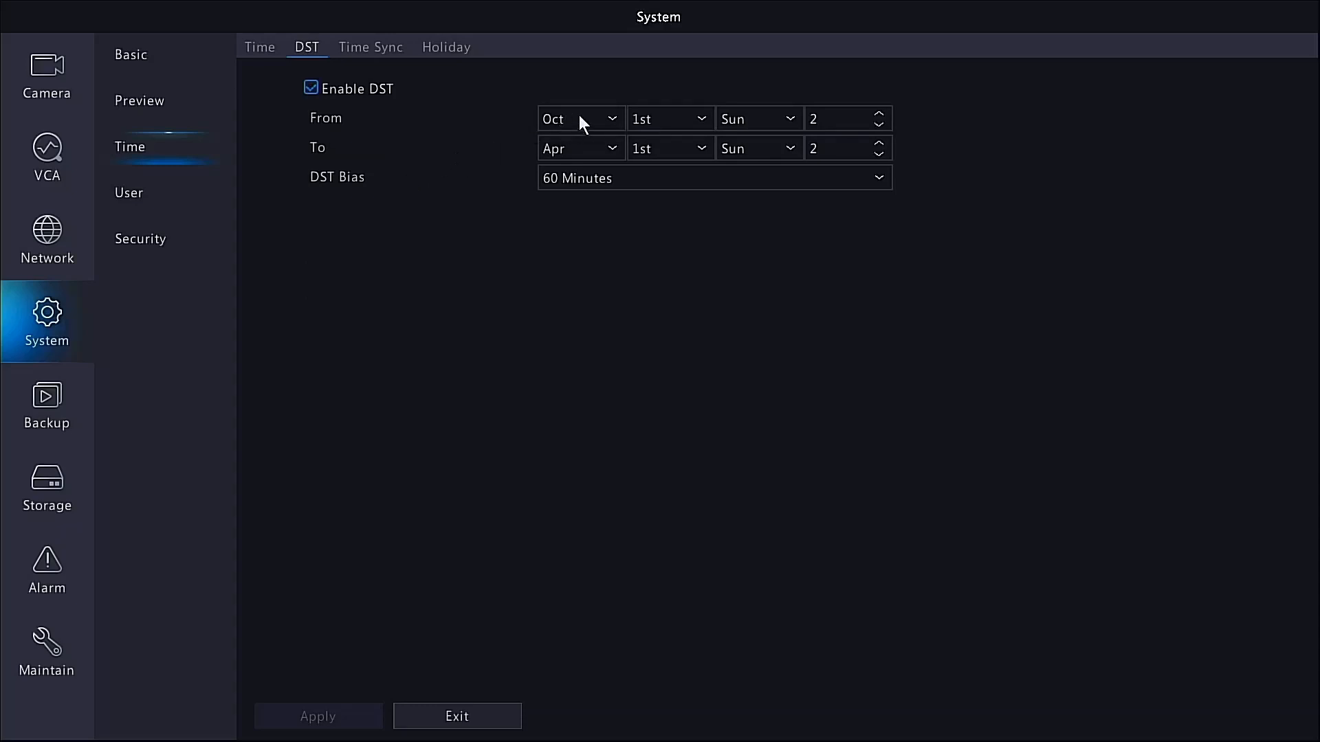
{"action": "mouse_move", "coordinate": [613, 125]}
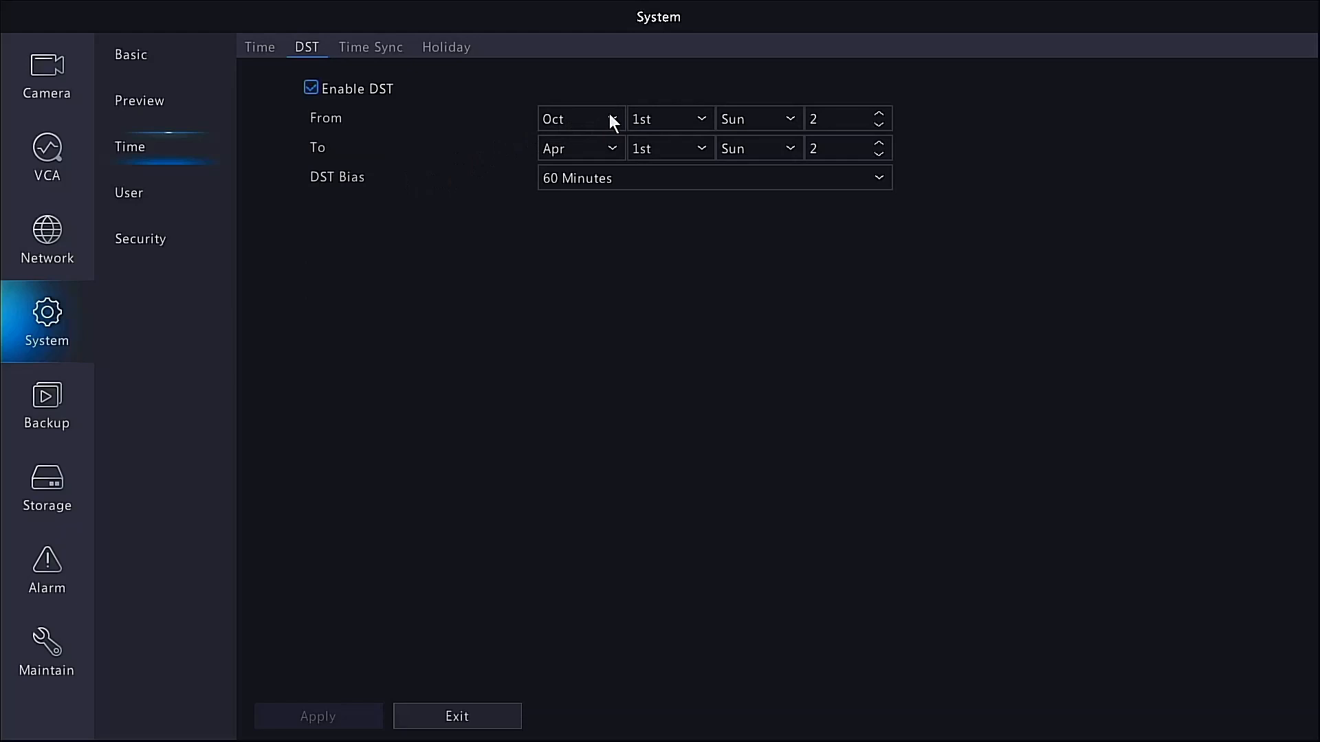
{"action": "mouse_move", "coordinate": [574, 128]}
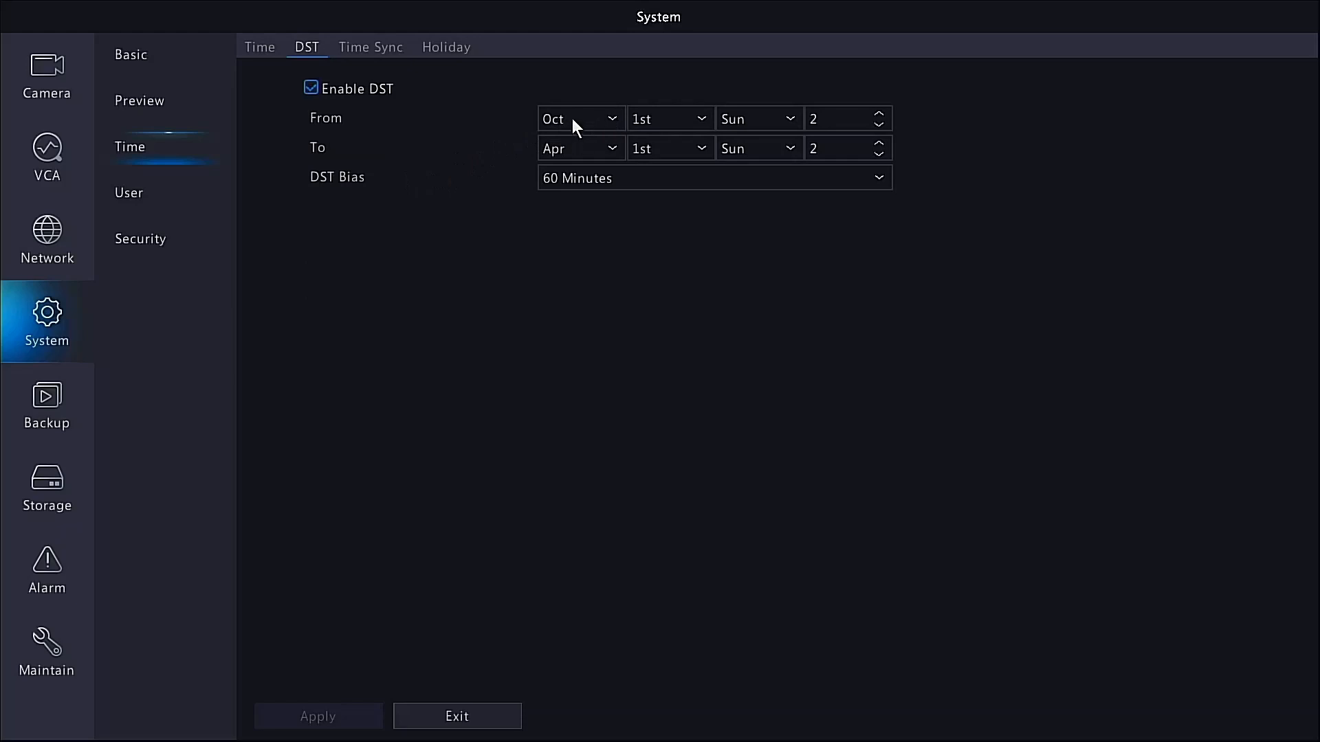
{"action": "mouse_move", "coordinate": [848, 130]}
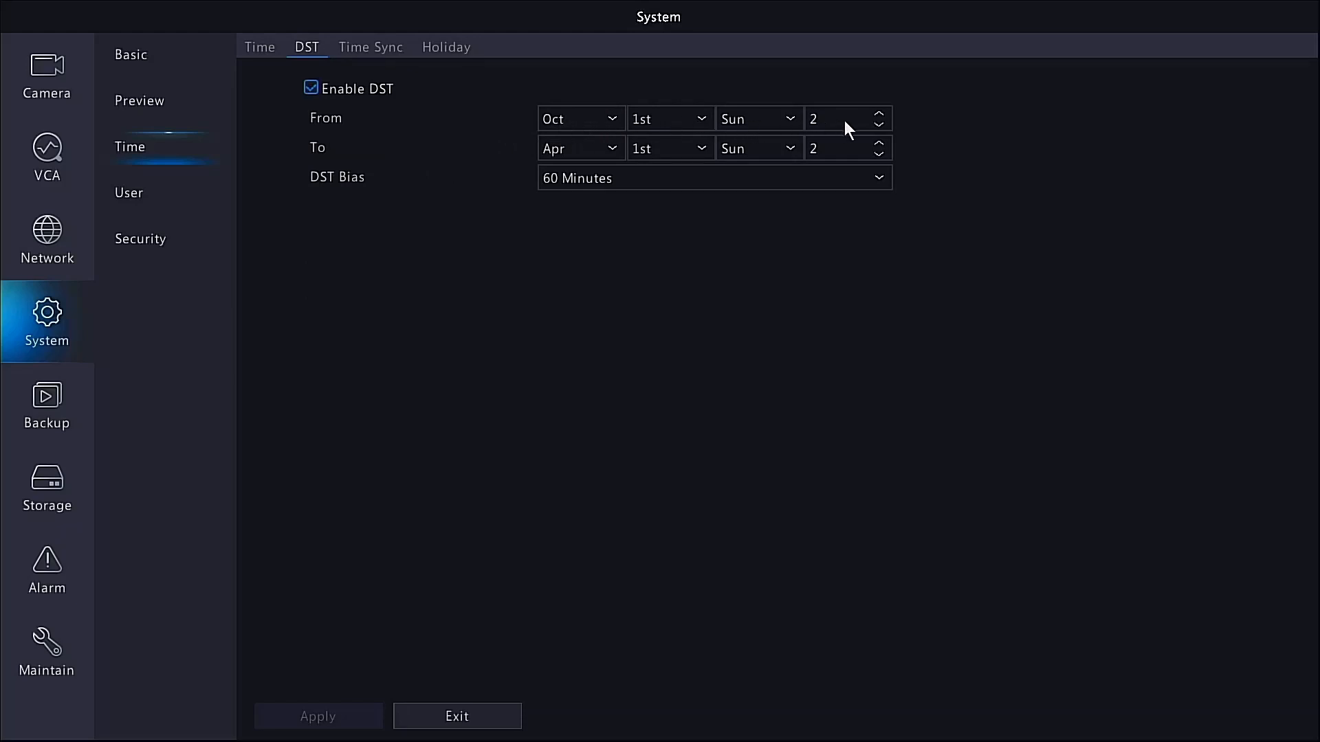
{"action": "mouse_move", "coordinate": [571, 158]}
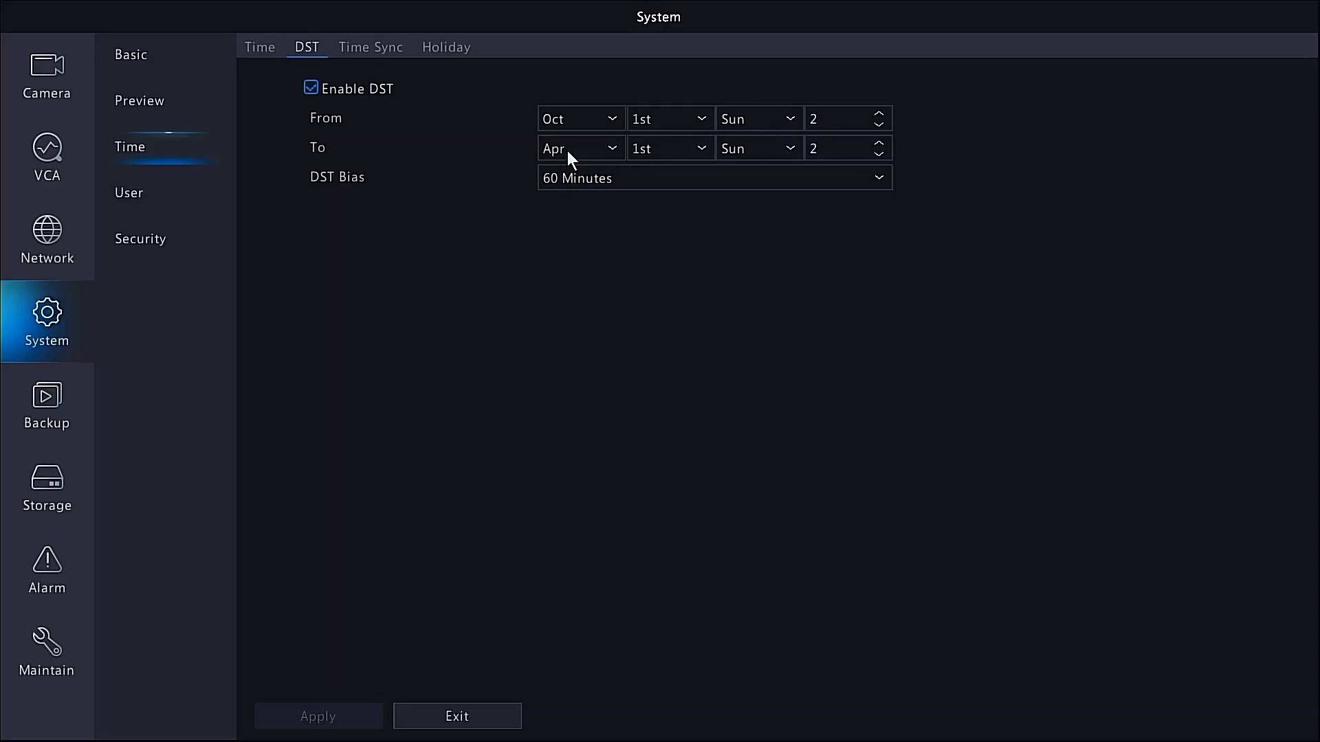
{"action": "mouse_move", "coordinate": [827, 162]}
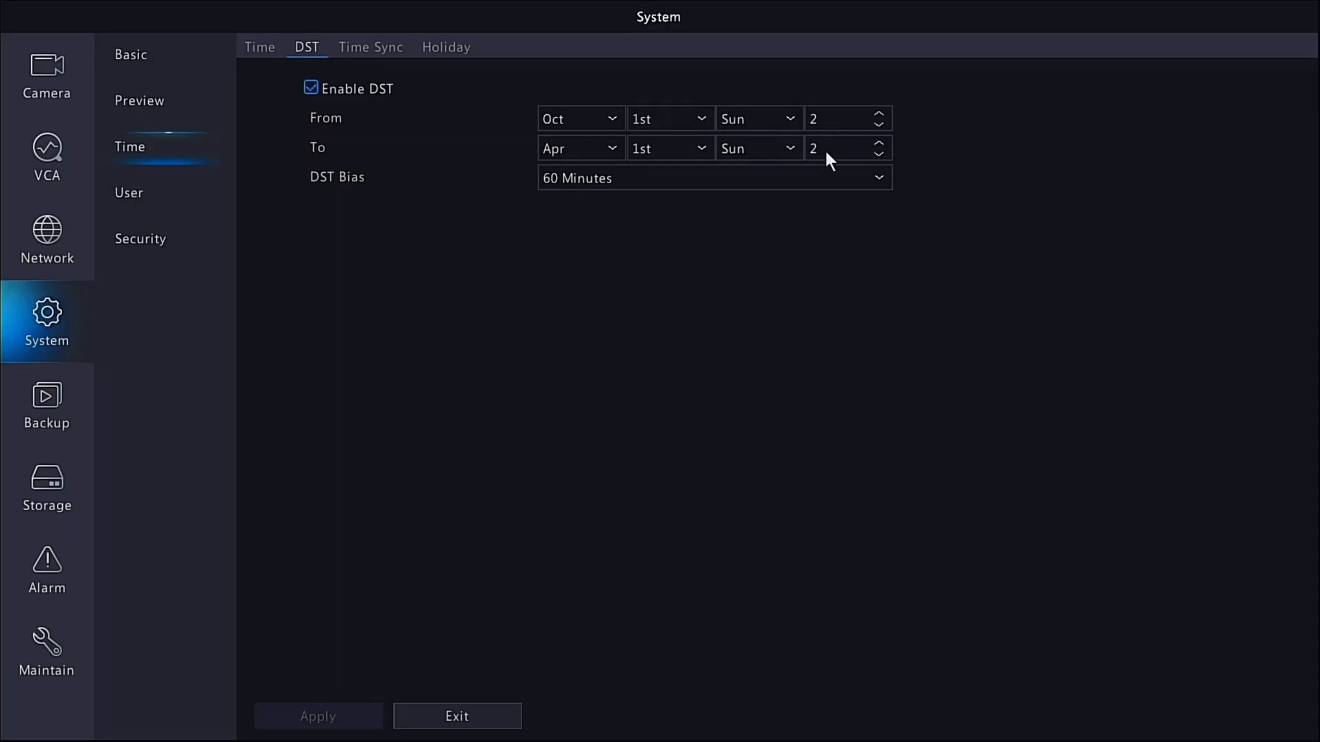
{"action": "mouse_move", "coordinate": [616, 220]}
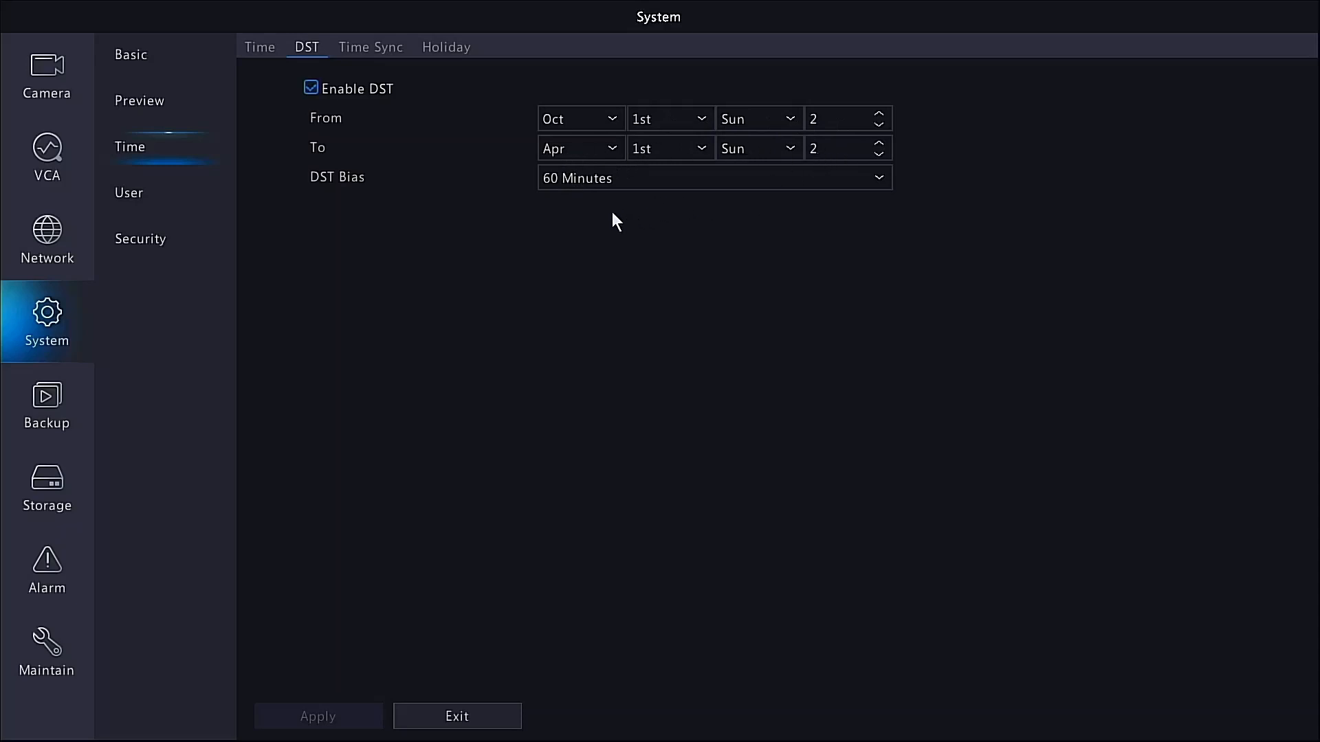
{"action": "mouse_move", "coordinate": [650, 184]}
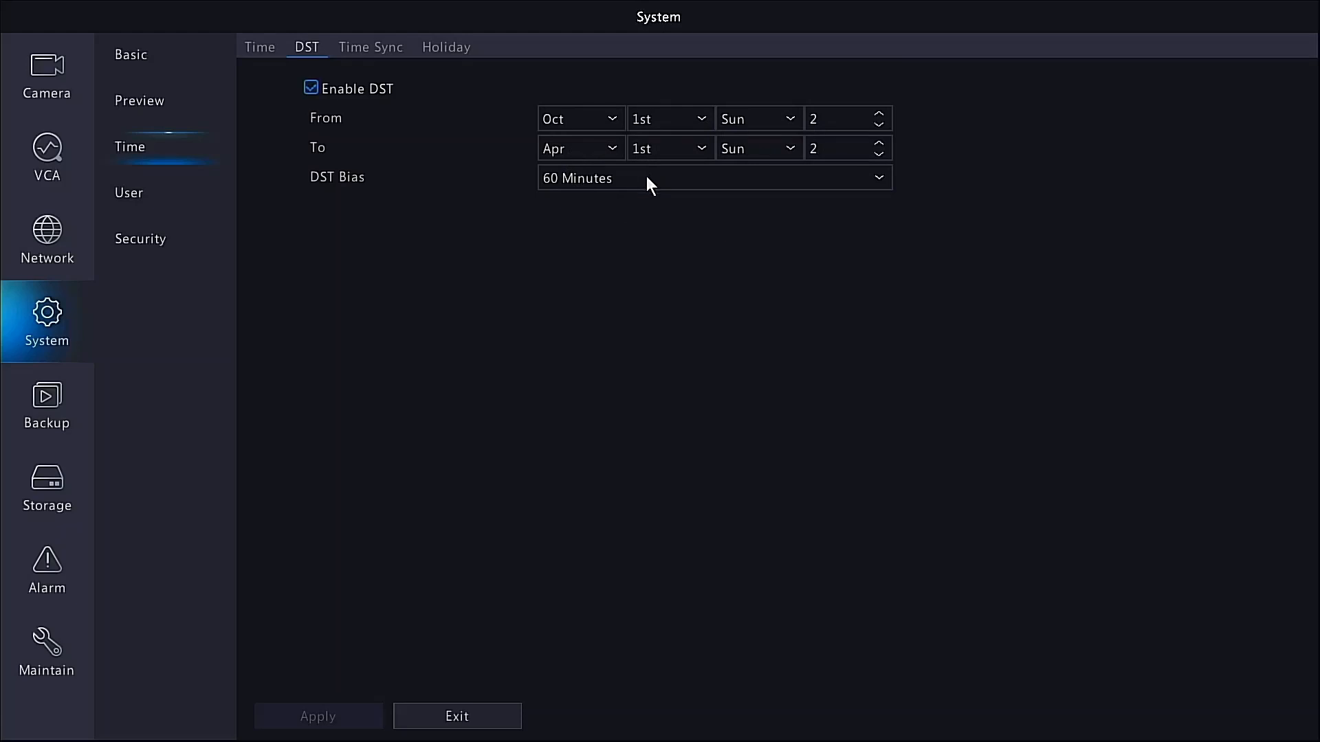
{"action": "mouse_move", "coordinate": [643, 187]}
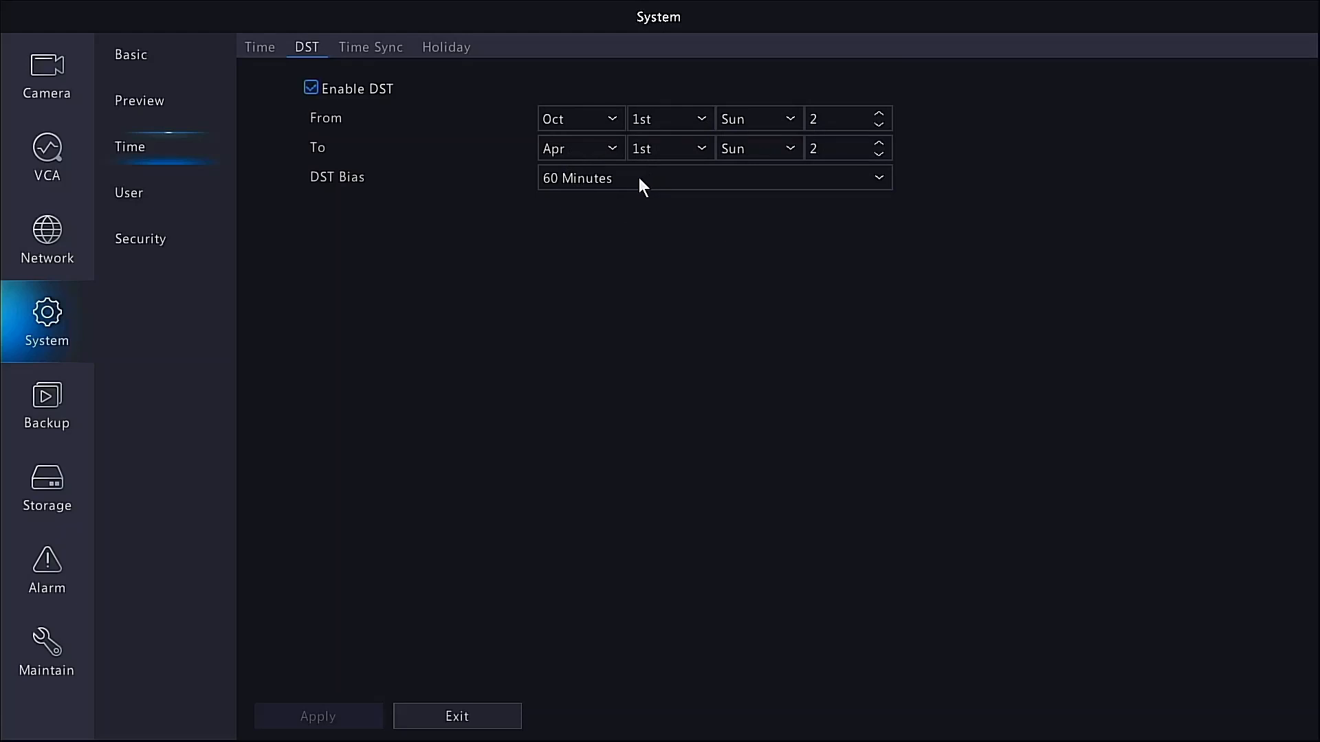
{"action": "mouse_move", "coordinate": [523, 110]}
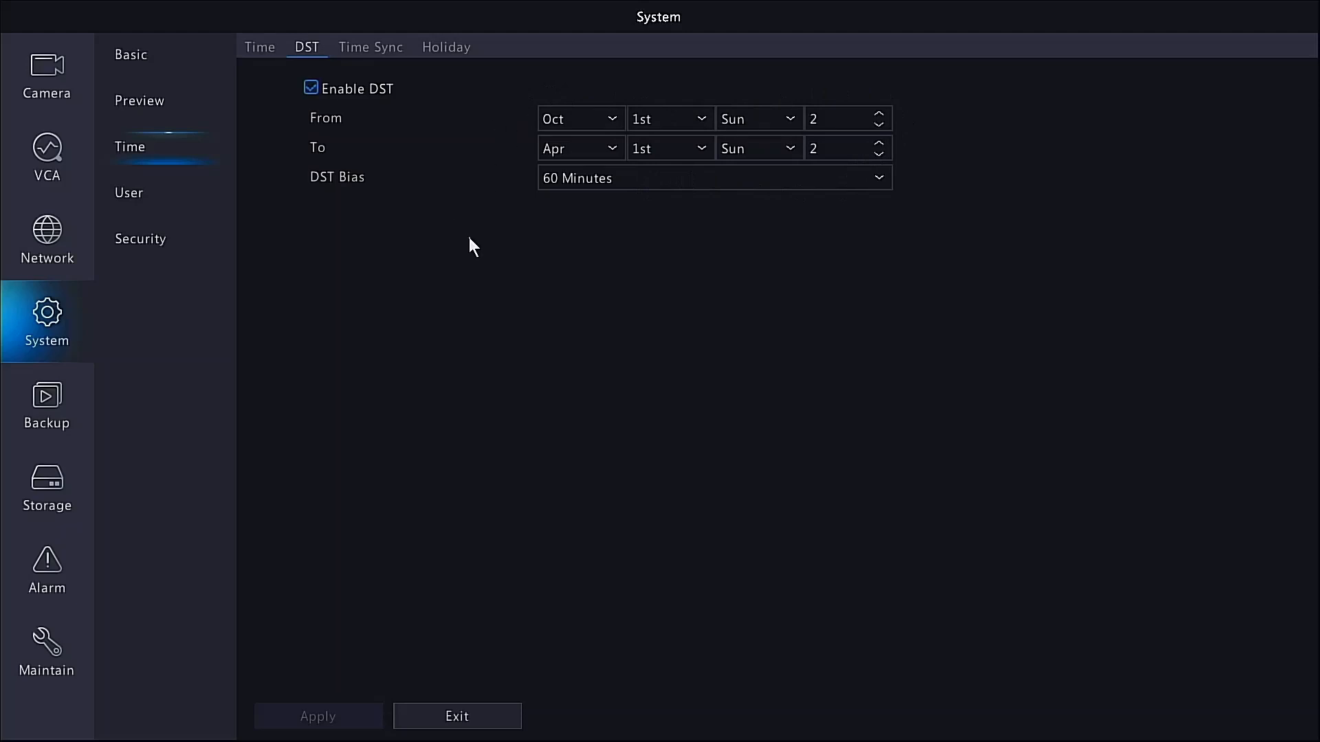
{"action": "mouse_move", "coordinate": [800, 62]}
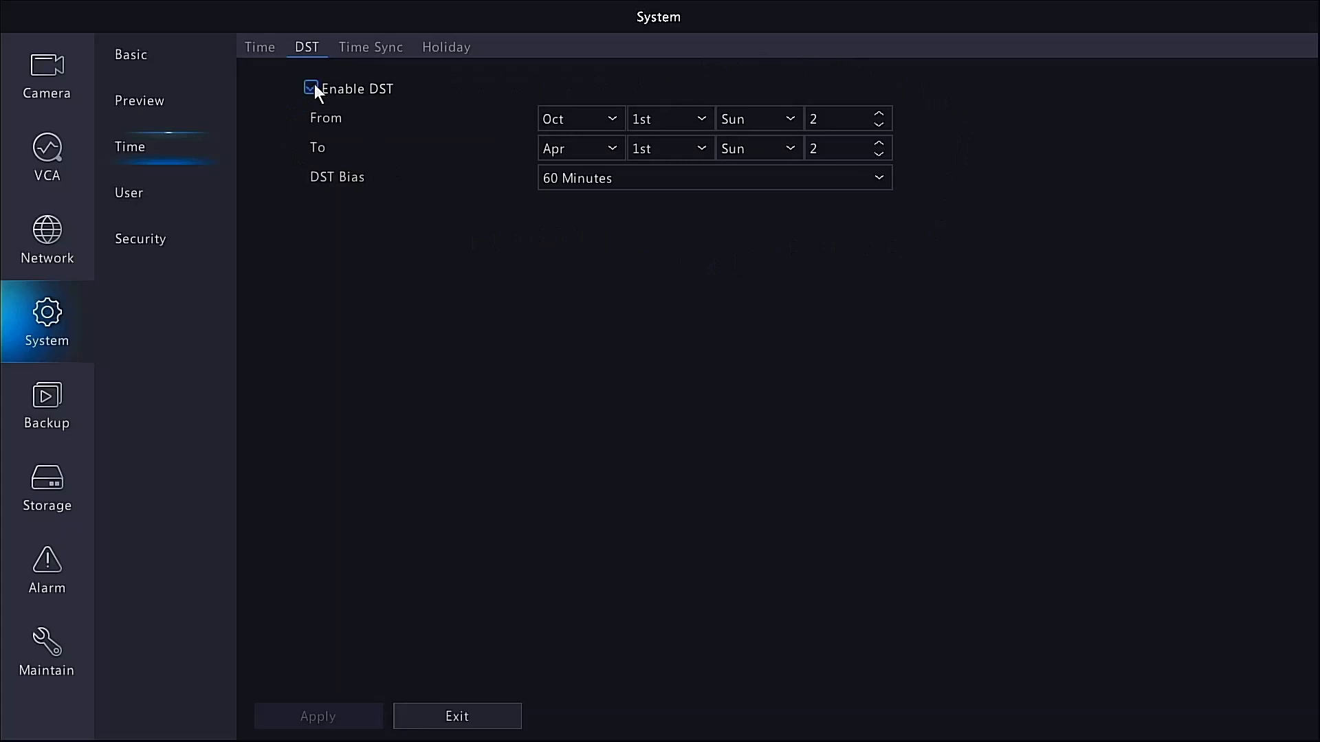
{"action": "left_click", "coordinate": [309, 88]}
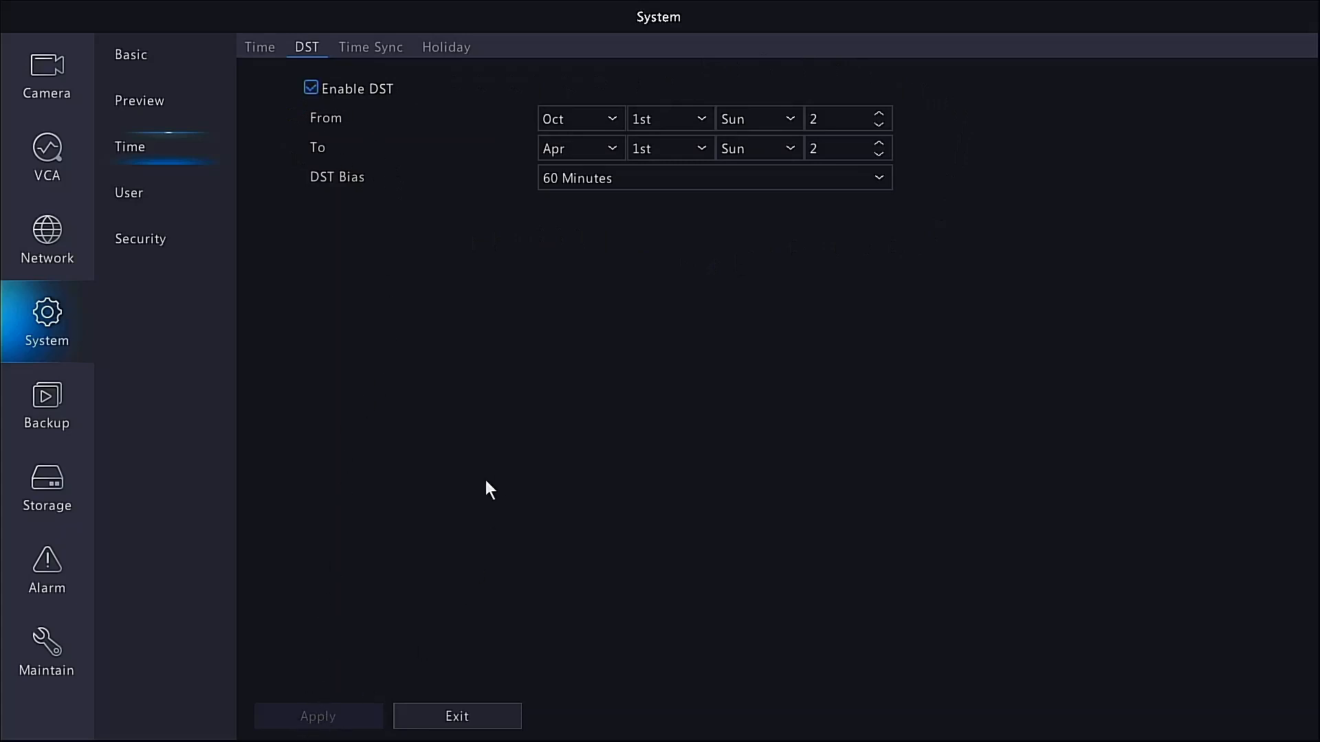
{"action": "mouse_move", "coordinate": [523, 220]}
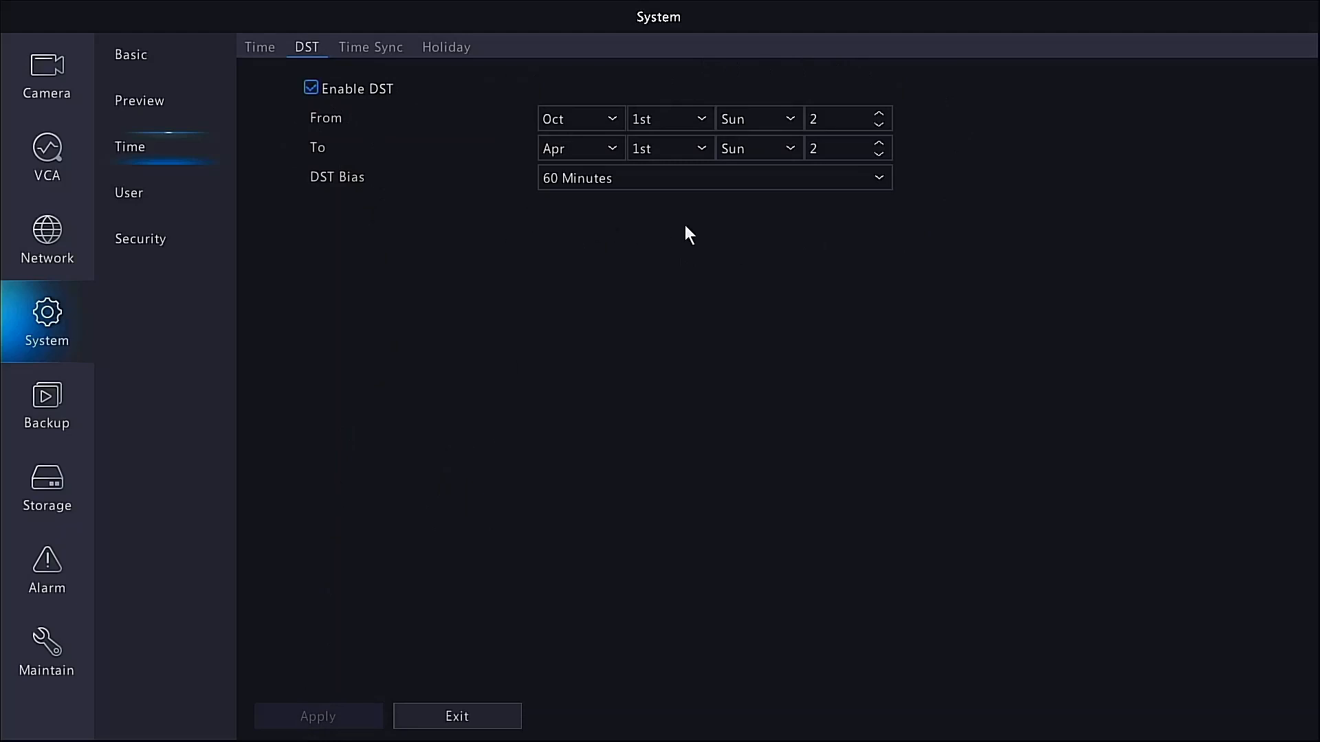
{"action": "mouse_move", "coordinate": [381, 194]}
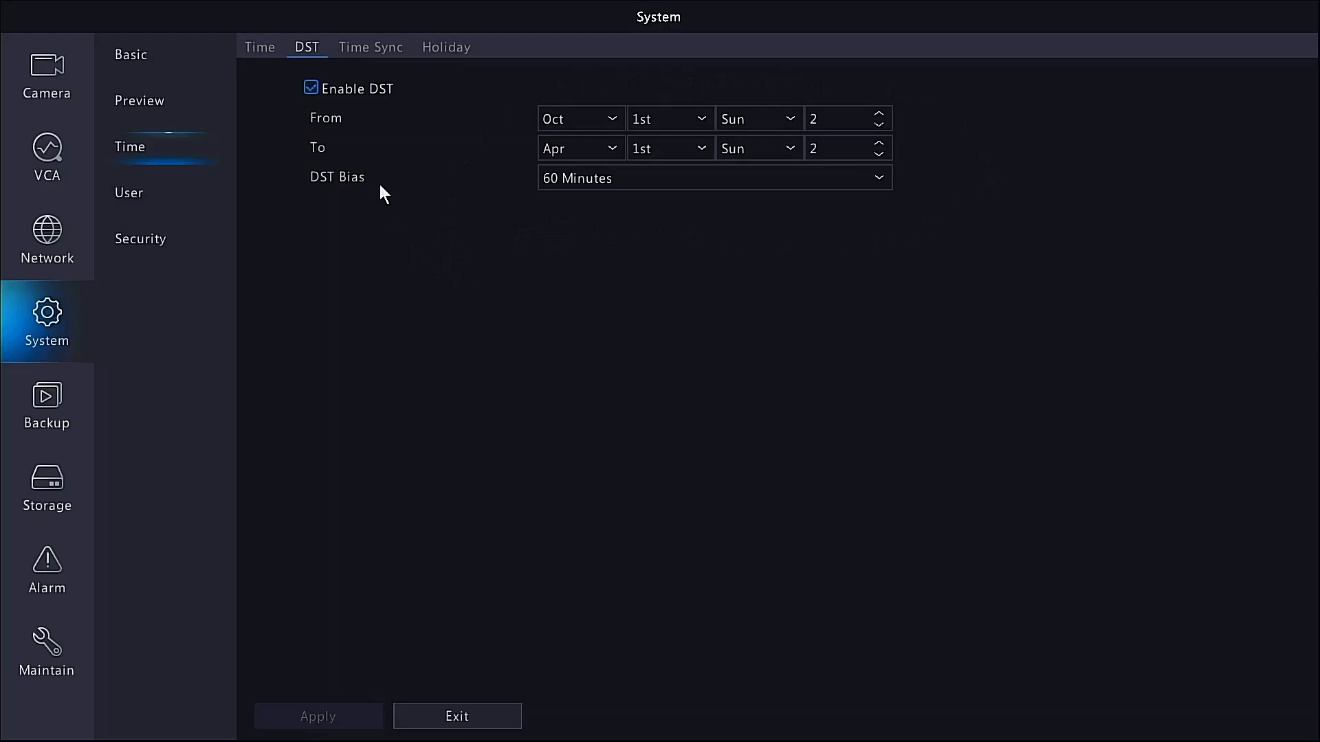
Enable NTP auto update from au.pool.ntp.org at a 10-minute interval and apply it.
{"action": "left_click", "coordinate": [259, 47]}
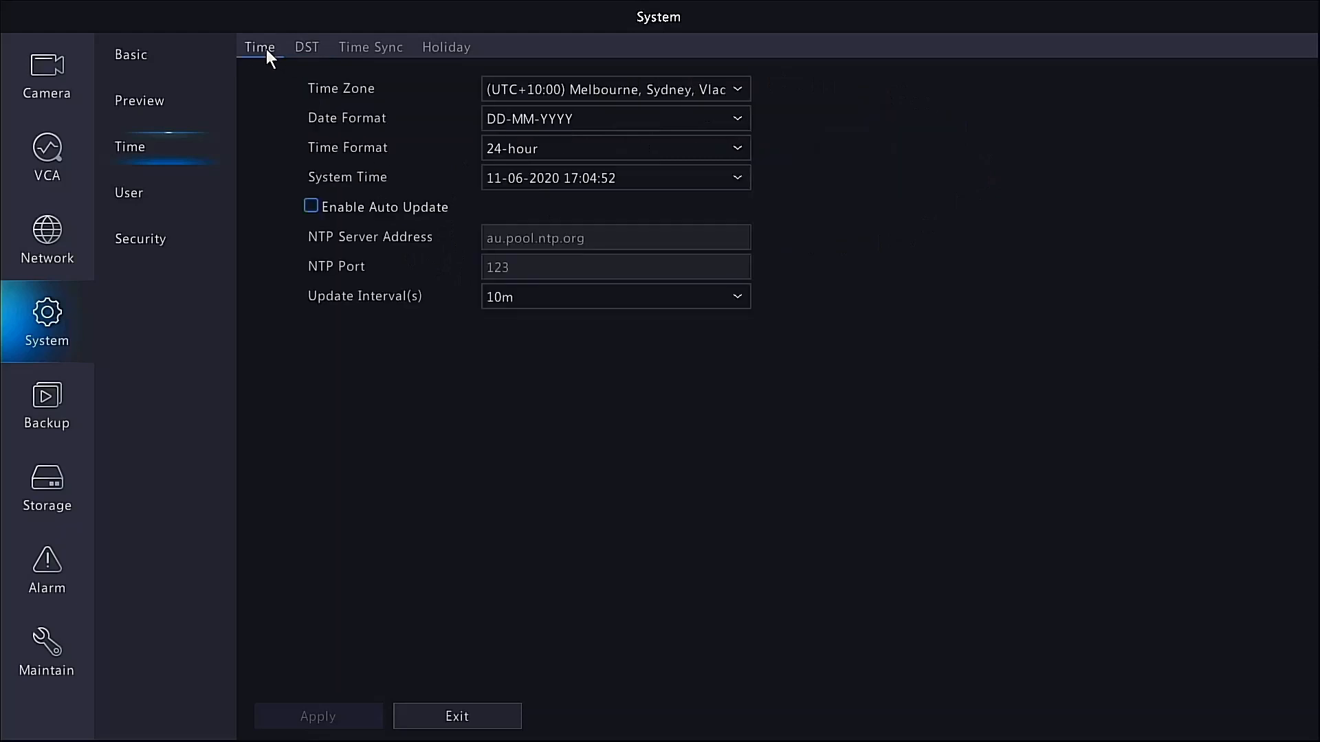
{"action": "mouse_move", "coordinate": [358, 210]}
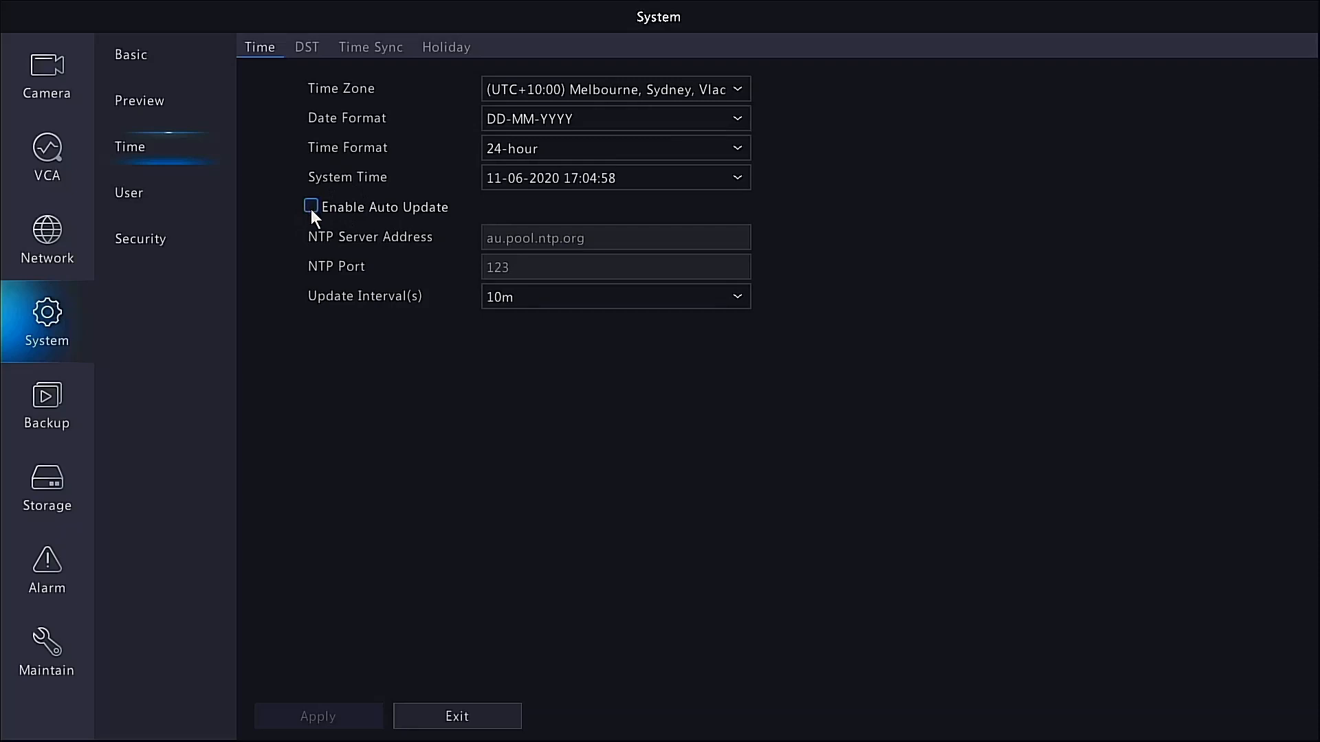
{"action": "left_click", "coordinate": [311, 206]}
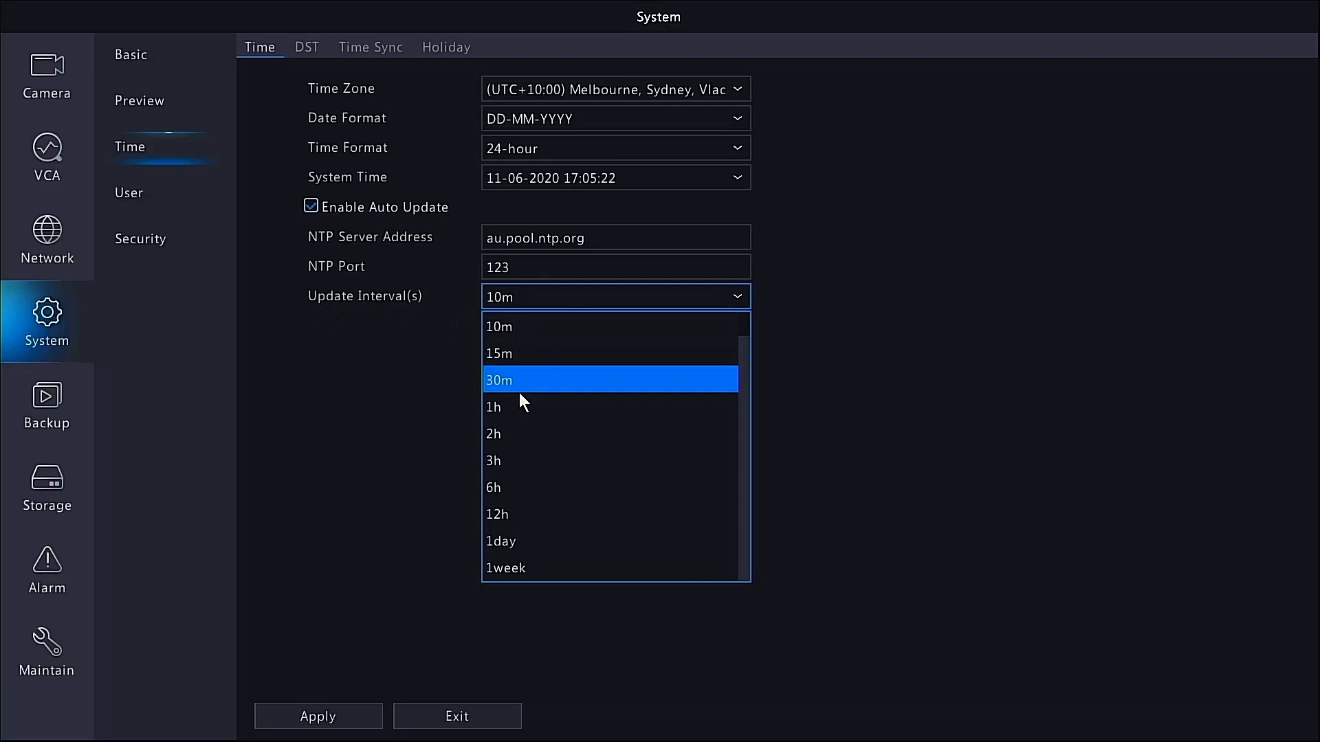
{"action": "mouse_move", "coordinate": [531, 327]}
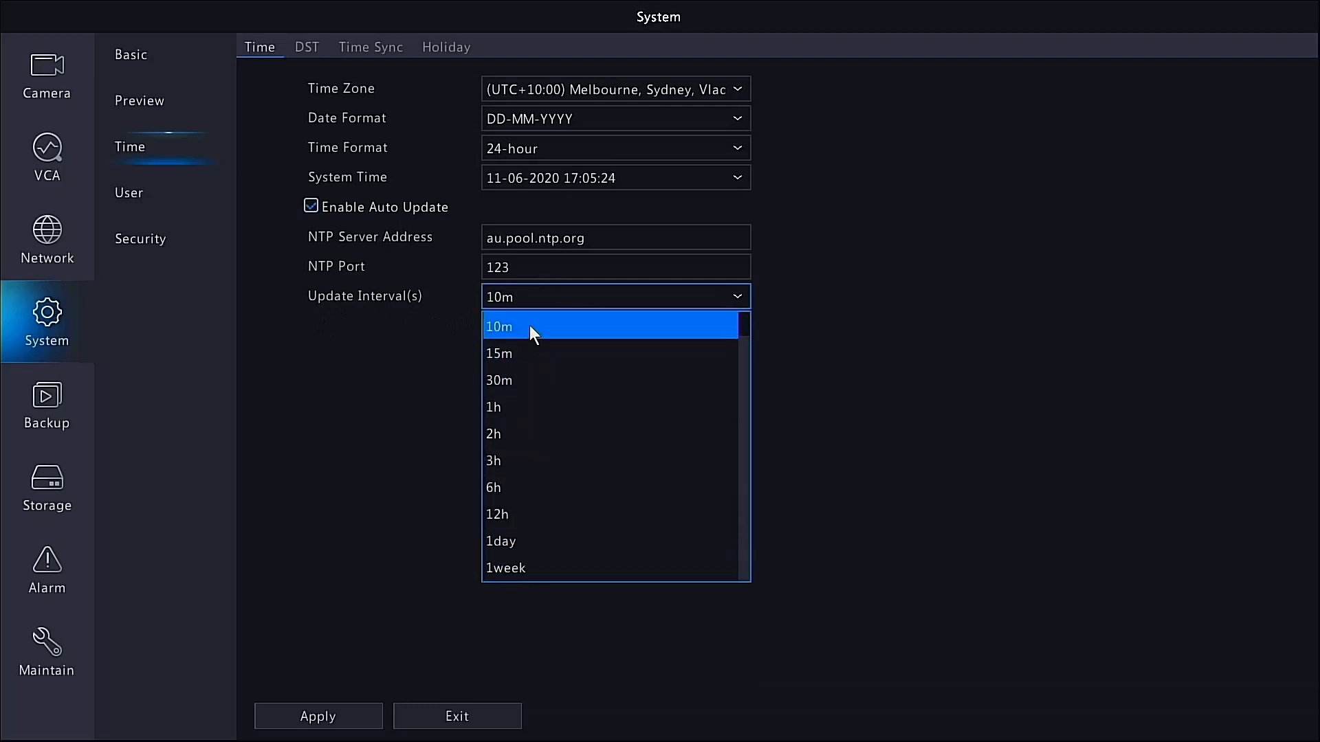
{"action": "left_click", "coordinate": [499, 327]}
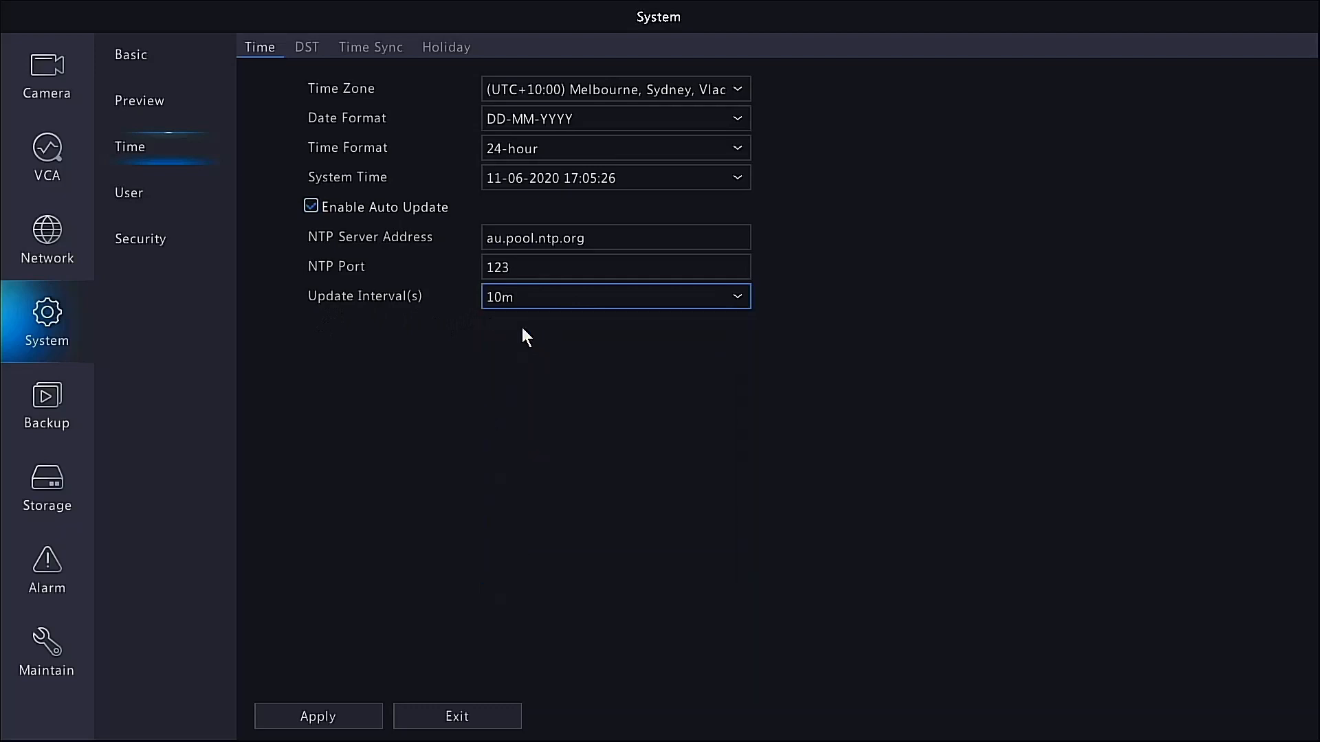
{"action": "left_click", "coordinate": [317, 716]}
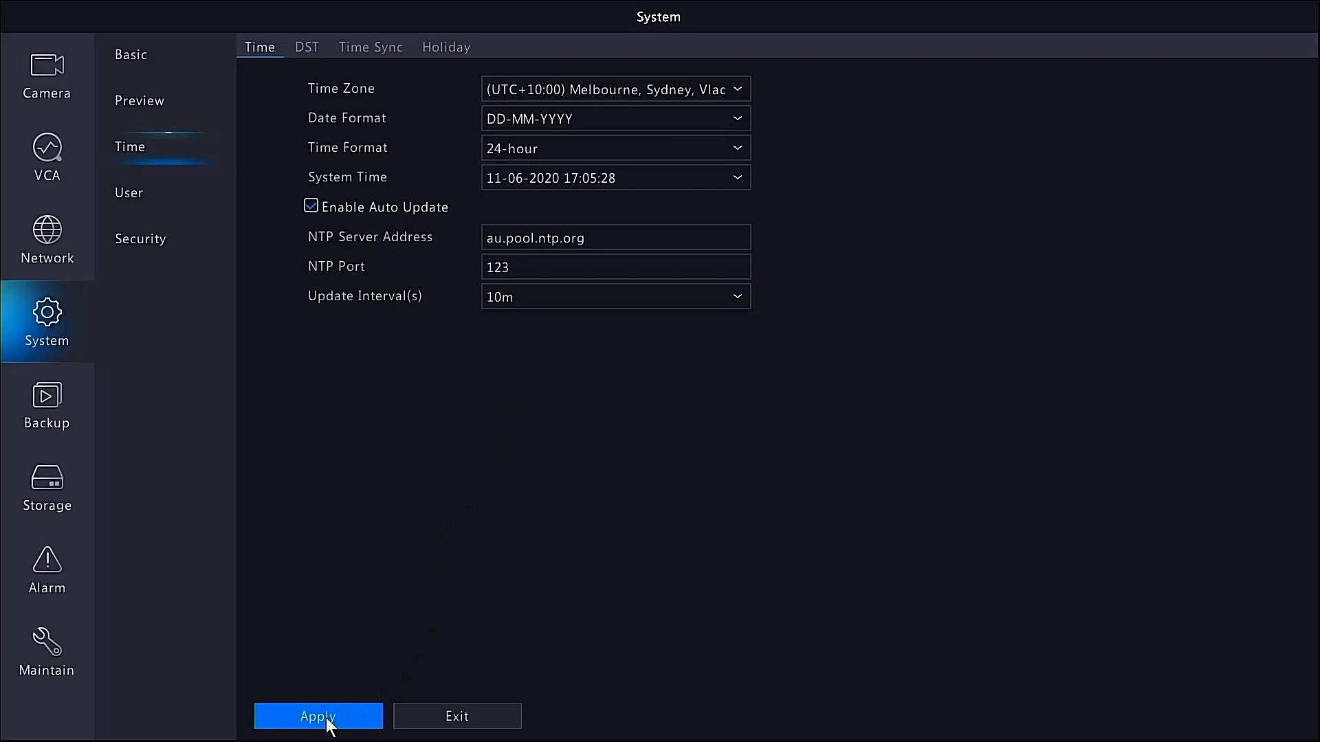
{"action": "left_click", "coordinate": [317, 716]}
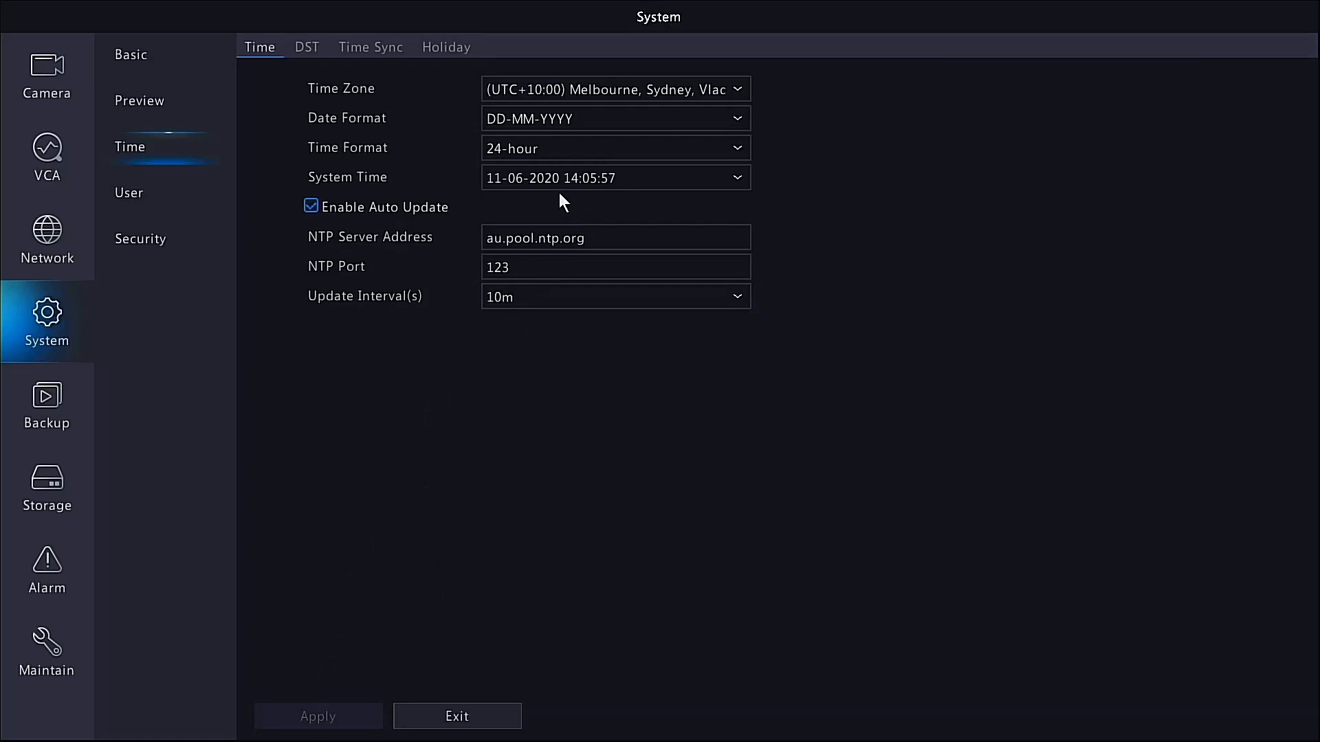
{"action": "mouse_move", "coordinate": [524, 198]}
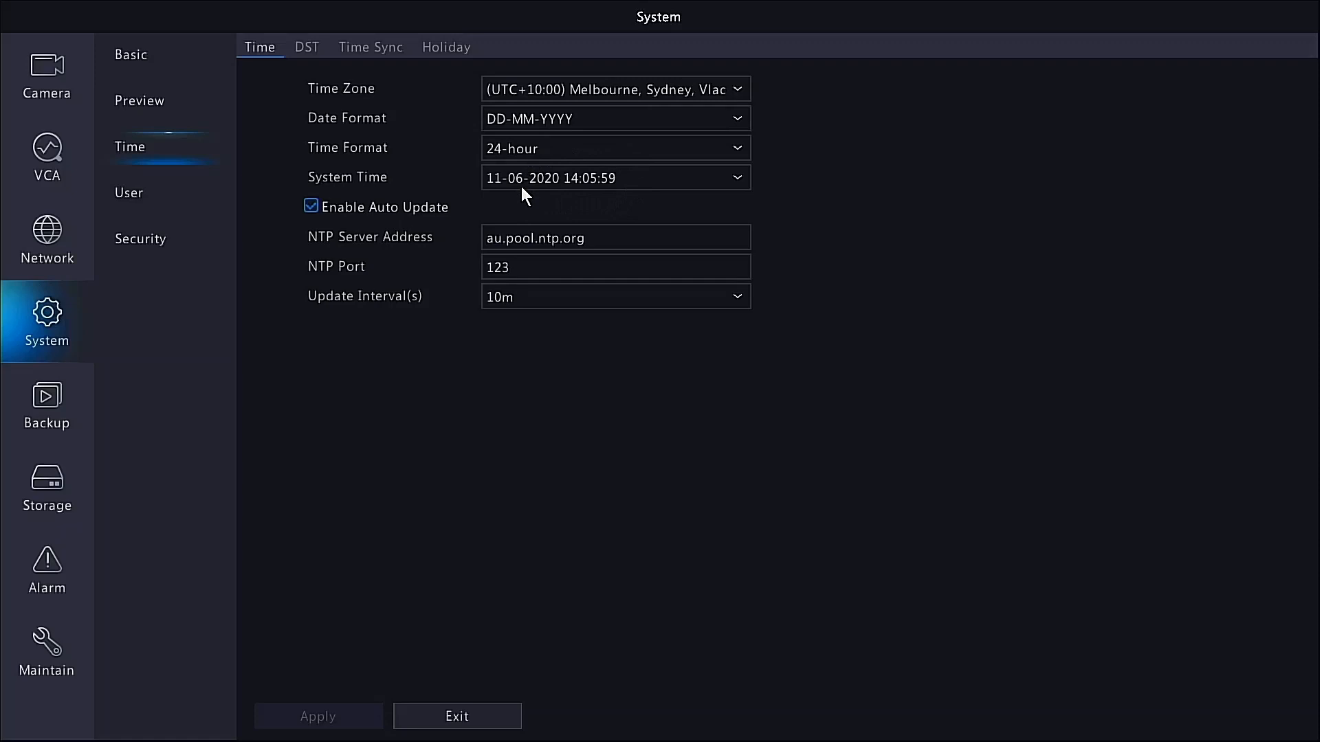
{"action": "left_click", "coordinate": [607, 177]}
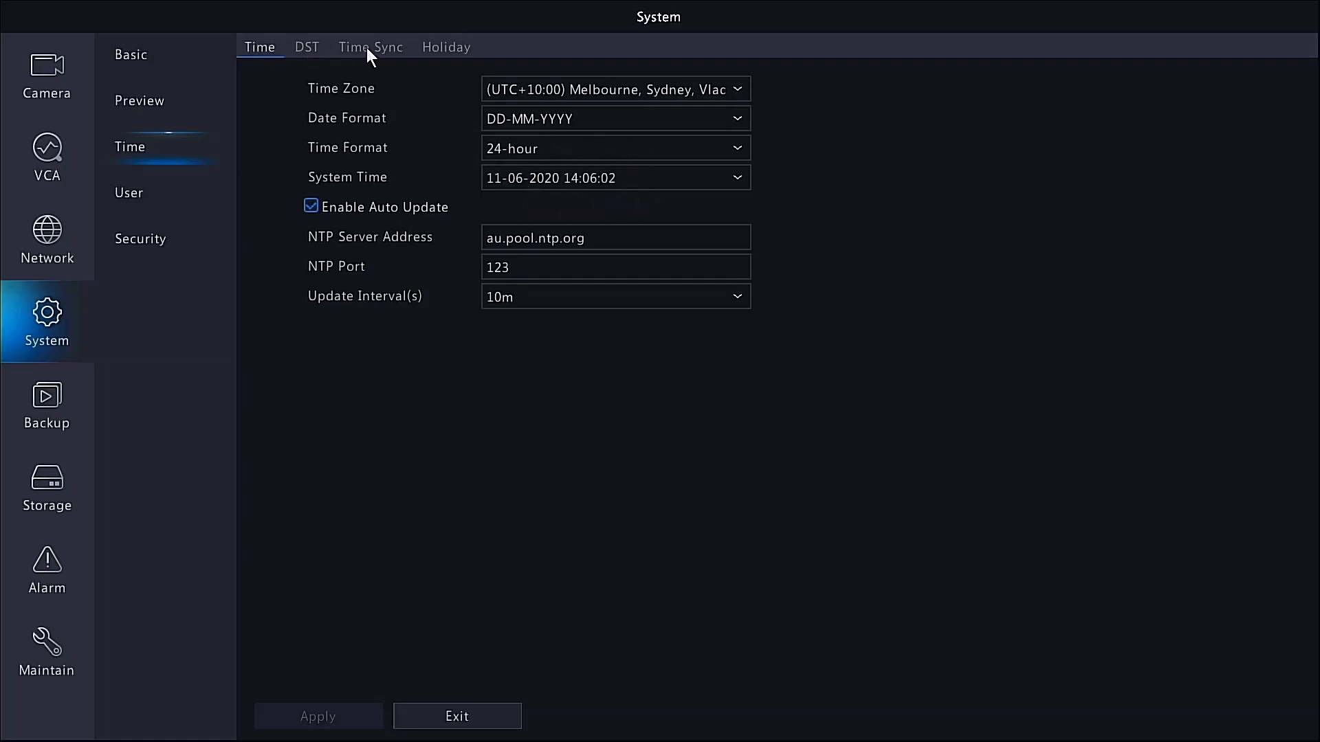
Show the Time Sync settings with Sync Camera Time ticked.
{"action": "left_click", "coordinate": [370, 46]}
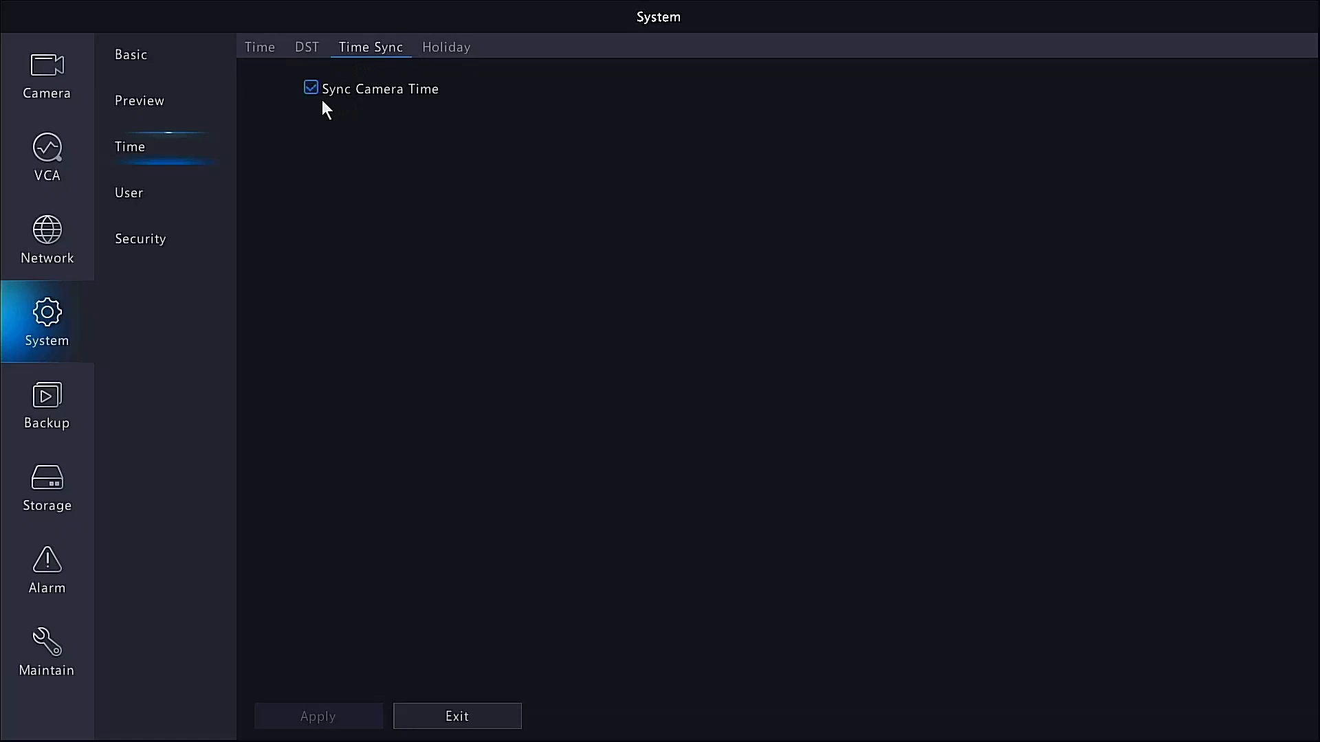
{"action": "mouse_move", "coordinate": [351, 97]}
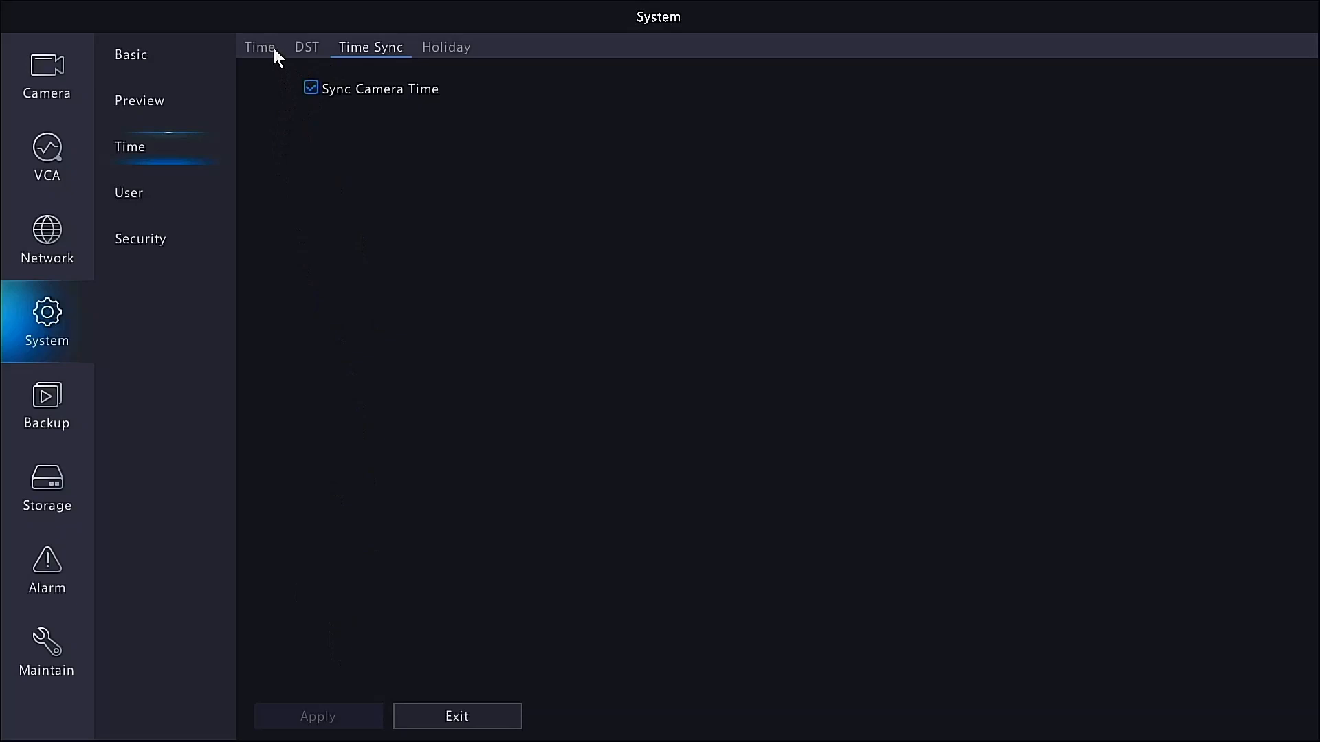
Verify the saved NTP settings, then return to DST showing Oct–Apr with 60-minute bias.
{"action": "left_click", "coordinate": [260, 47]}
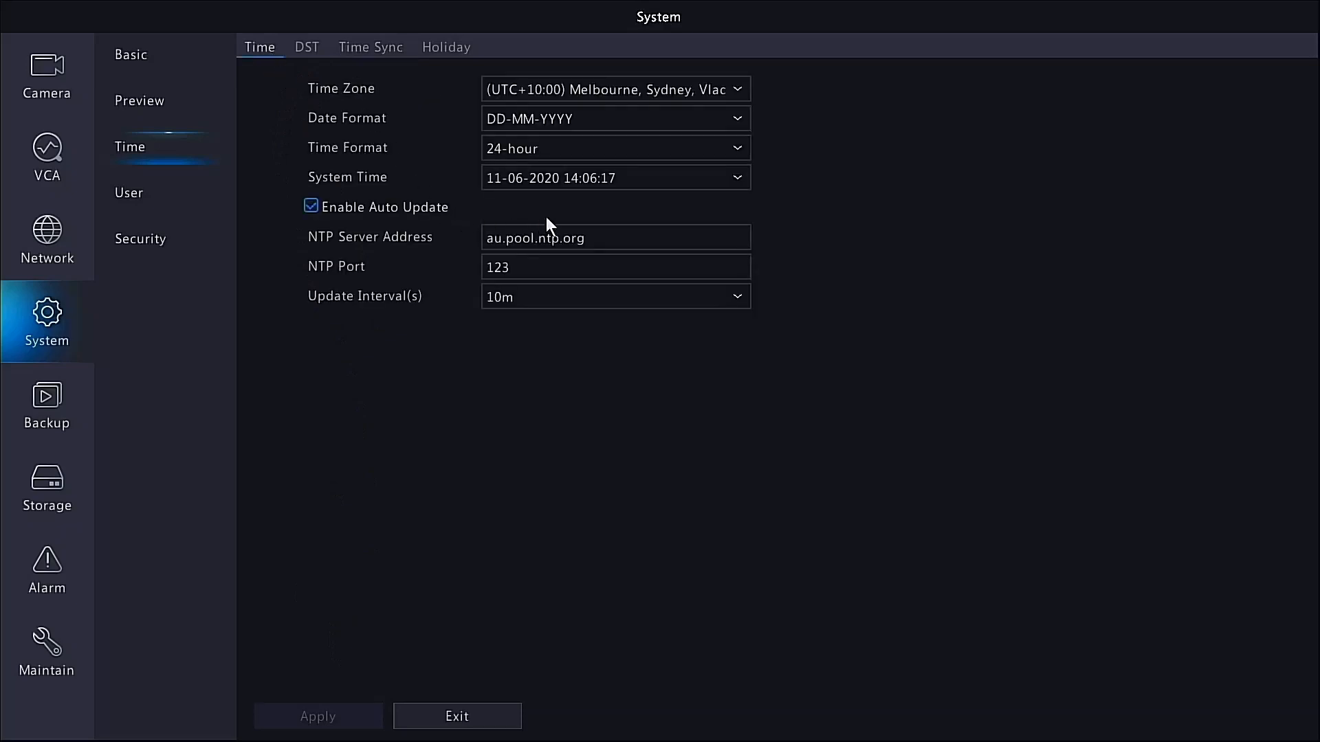
{"action": "mouse_move", "coordinate": [499, 220]}
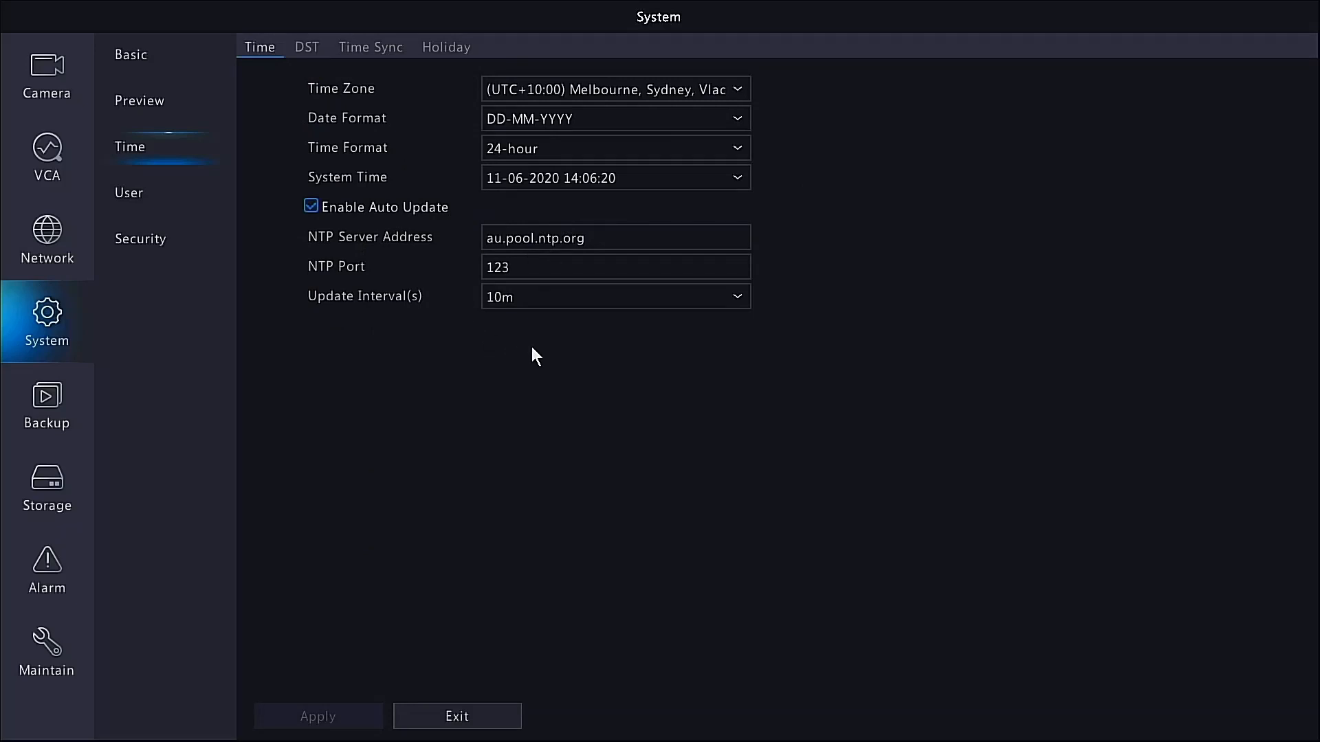
{"action": "mouse_move", "coordinate": [452, 231]}
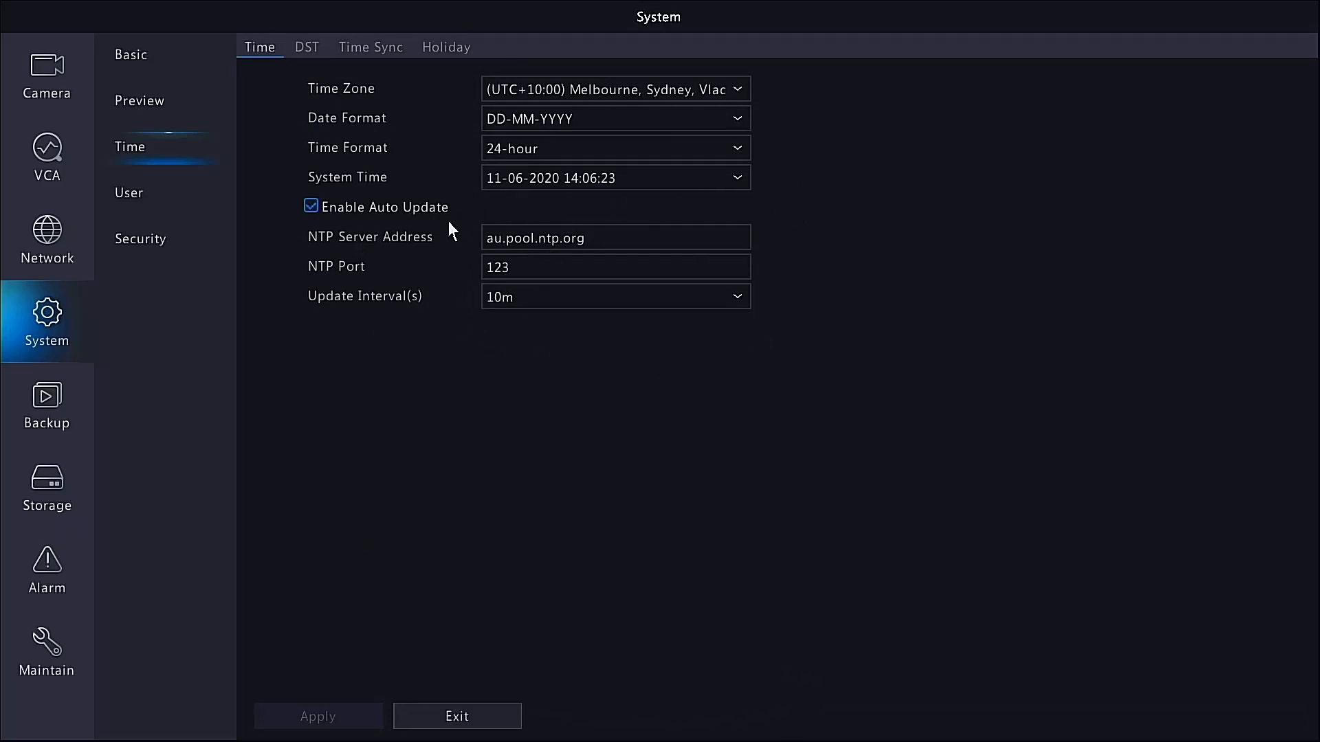
{"action": "mouse_move", "coordinate": [333, 55]}
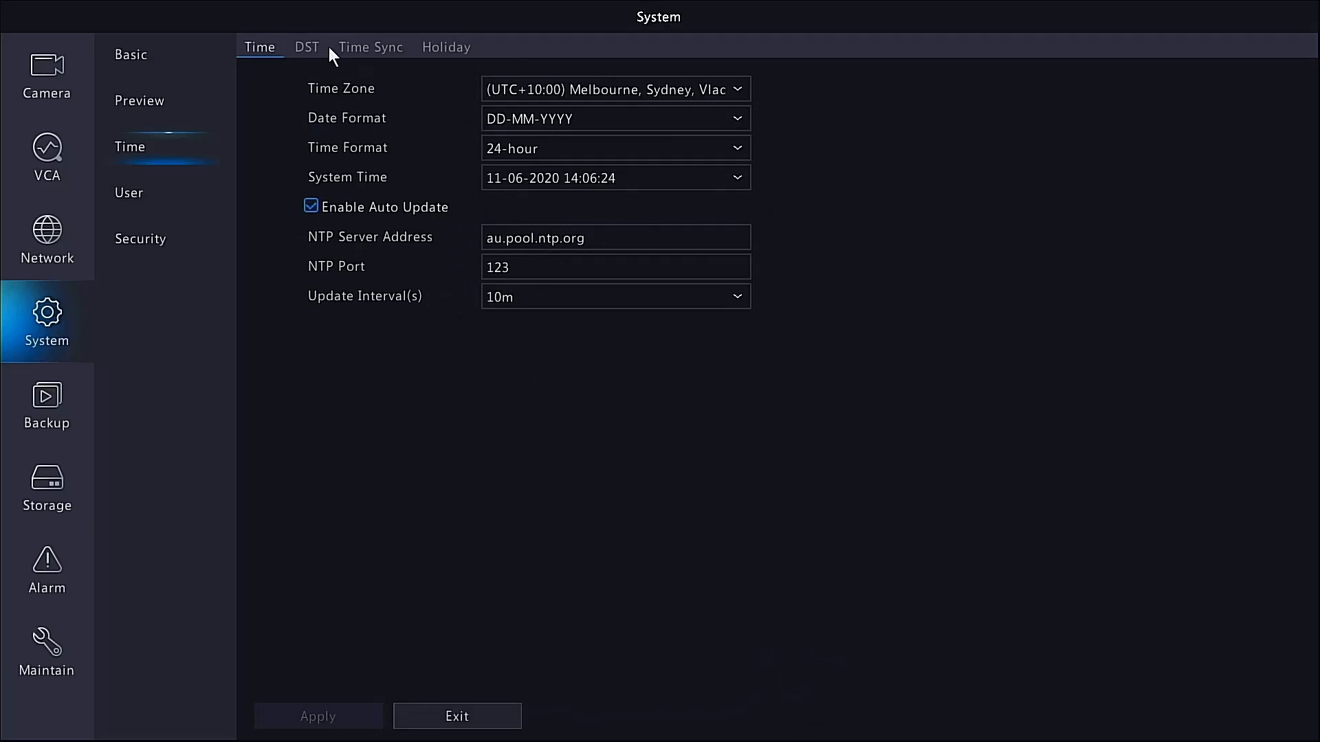
{"action": "left_click", "coordinate": [306, 47]}
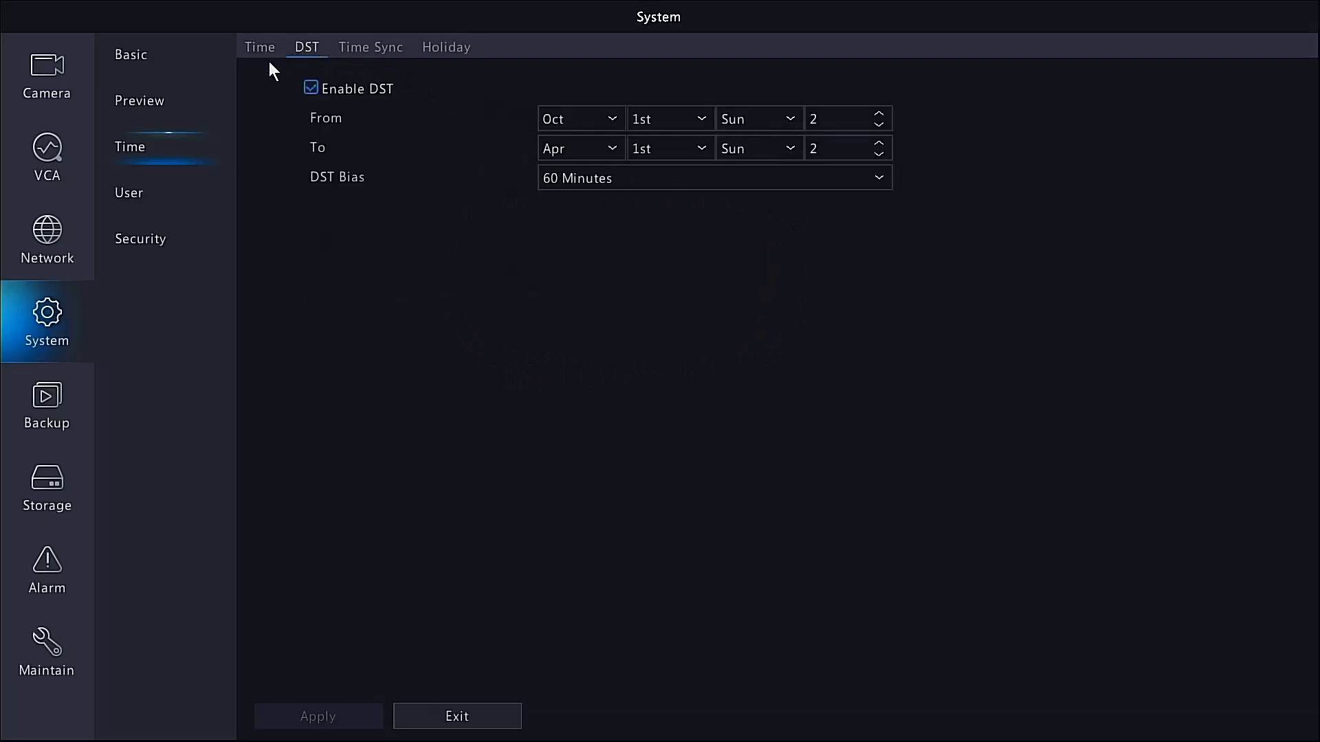
{"action": "mouse_move", "coordinate": [430, 271]}
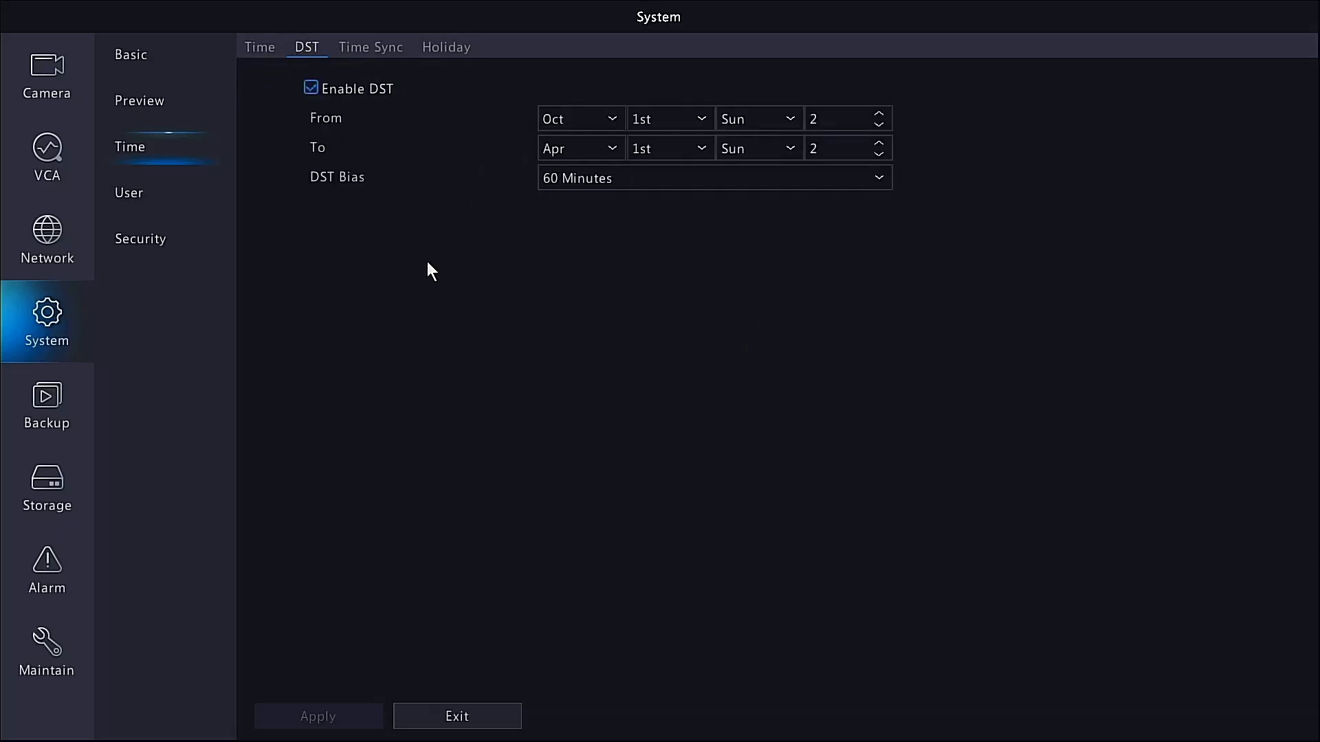
{"action": "mouse_move", "coordinate": [362, 682]}
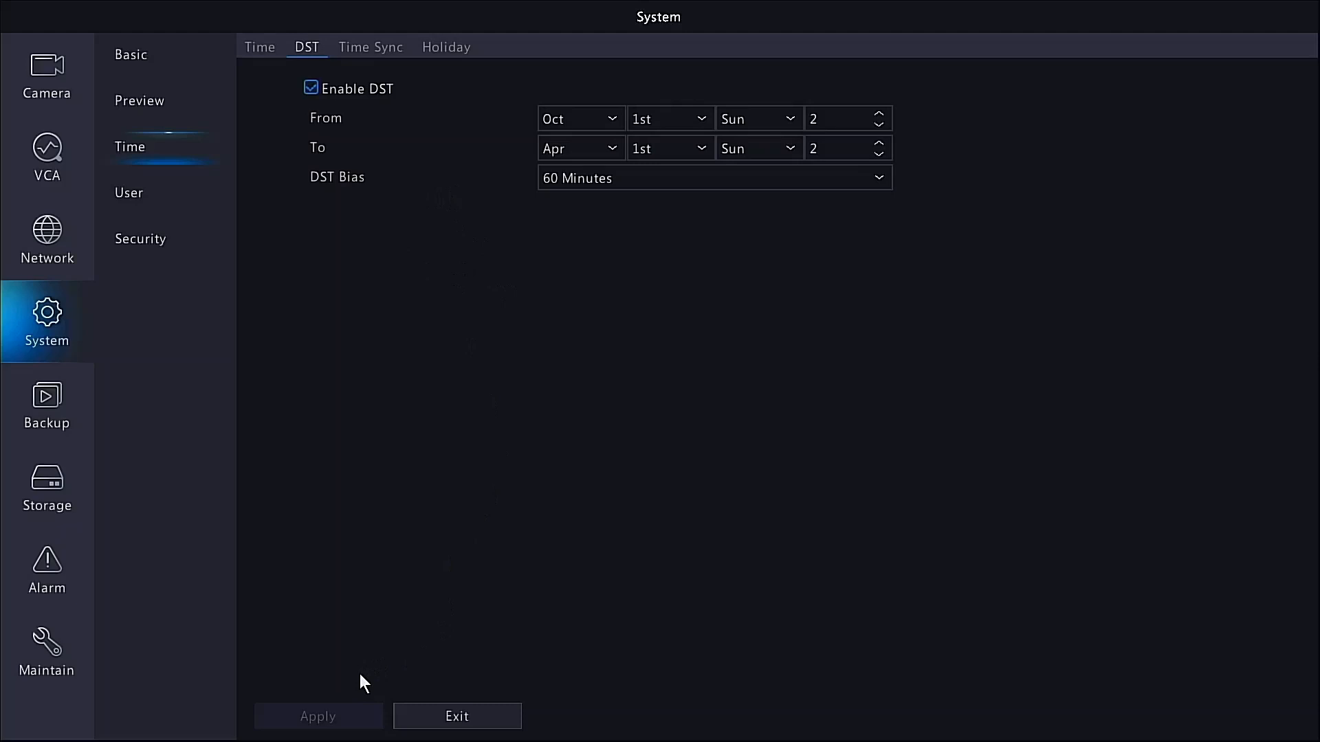
{"action": "mouse_move", "coordinate": [283, 489]}
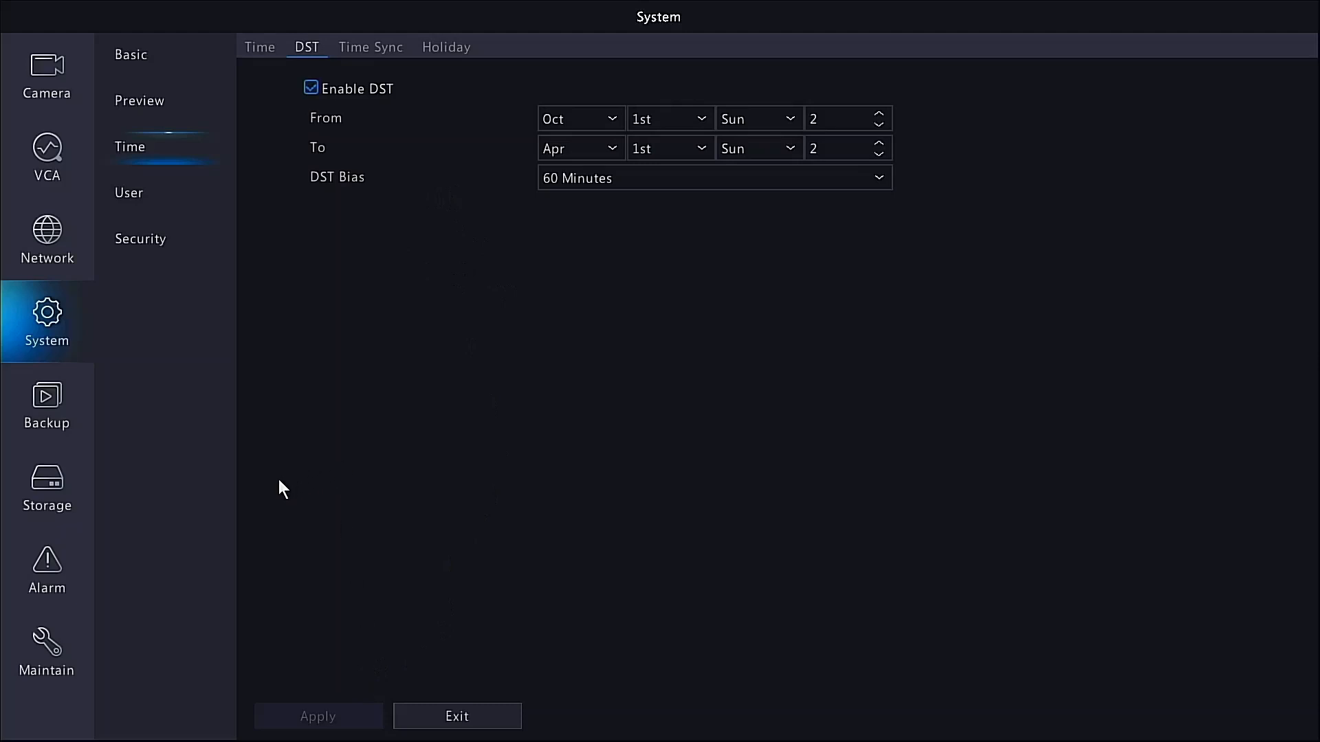